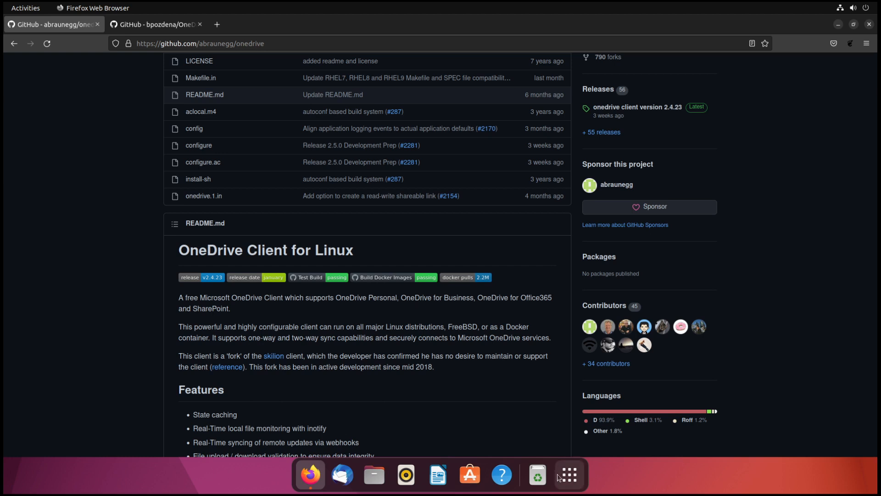
pyautogui.moveTo(516, 377)
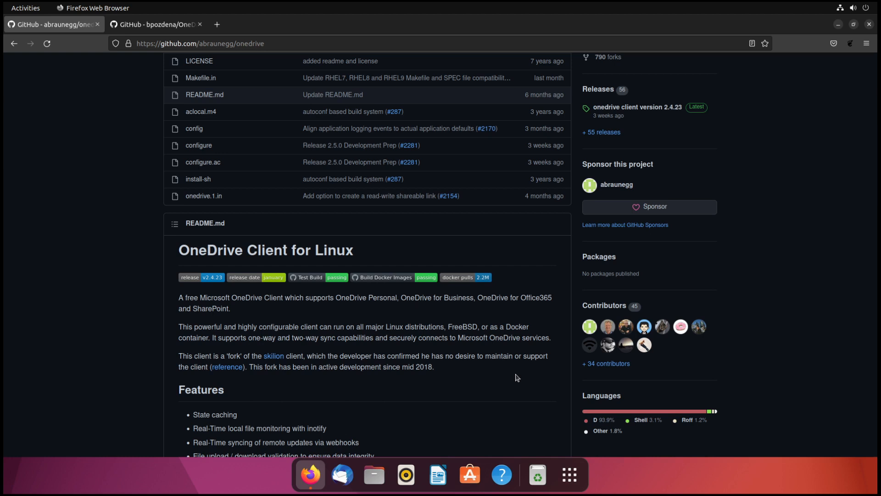
pyautogui.moveTo(520, 386)
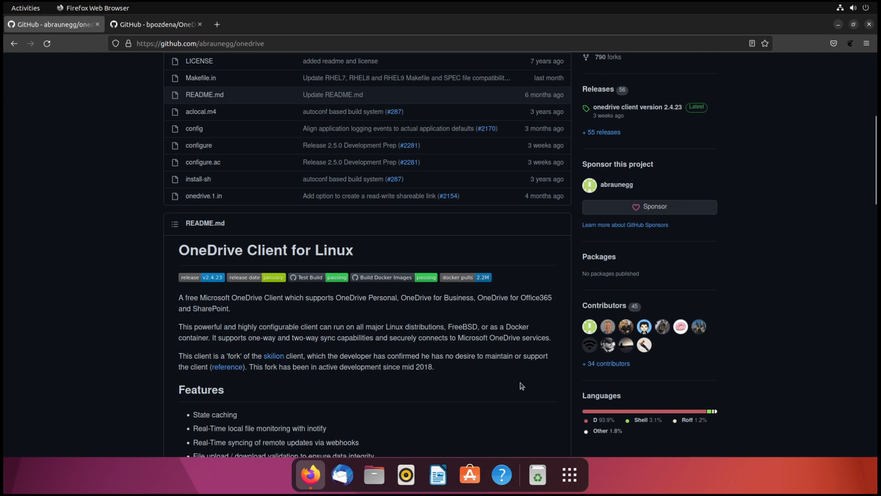
# Scroll the abraunegg/onedrive README down to the Documentation and Configuration Assistance links
pyautogui.scroll(-3)
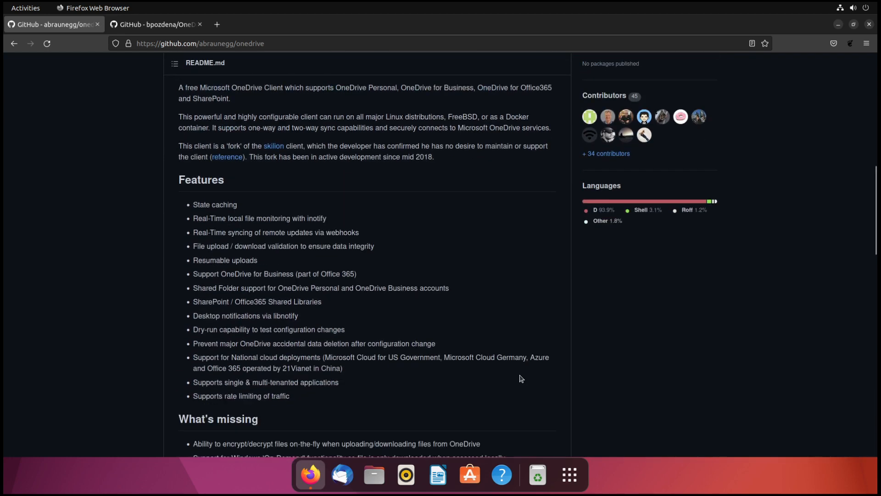
pyautogui.scroll(-3)
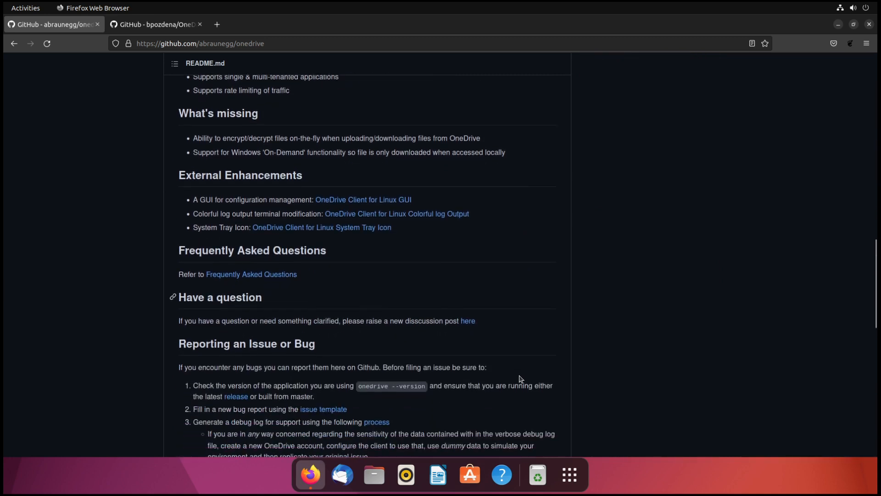
pyautogui.scroll(-3)
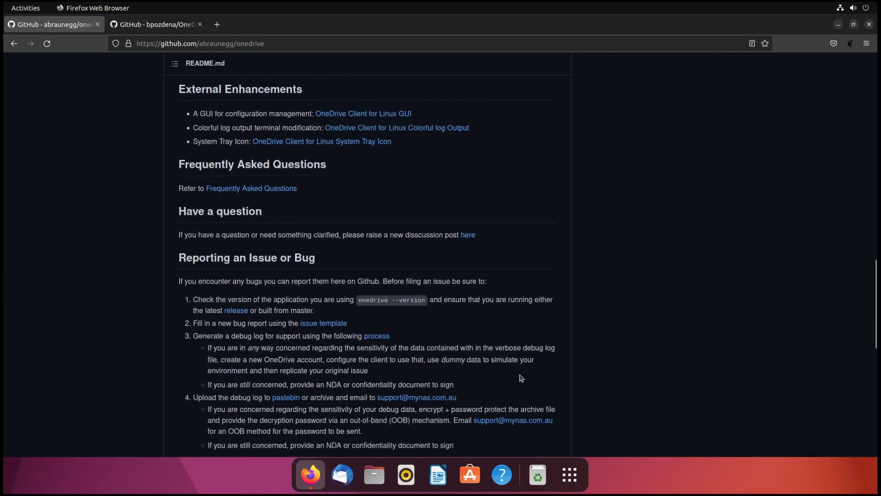
pyautogui.scroll(-3)
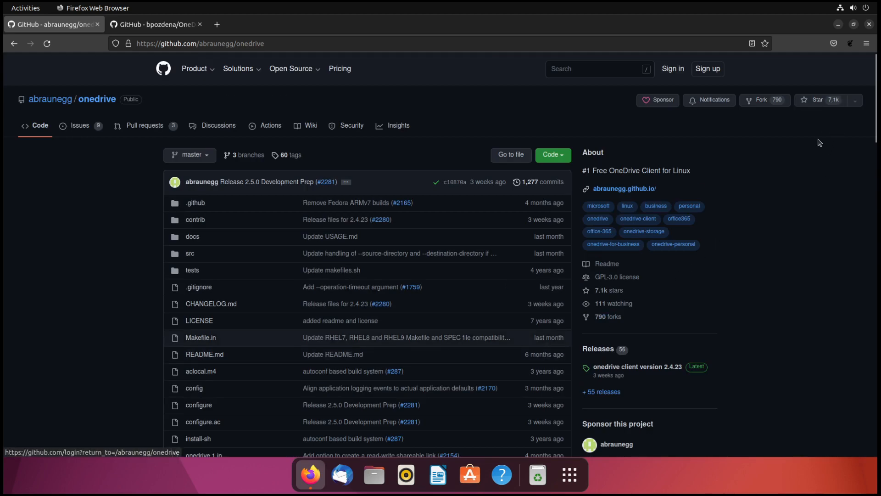
pyautogui.moveTo(755, 118)
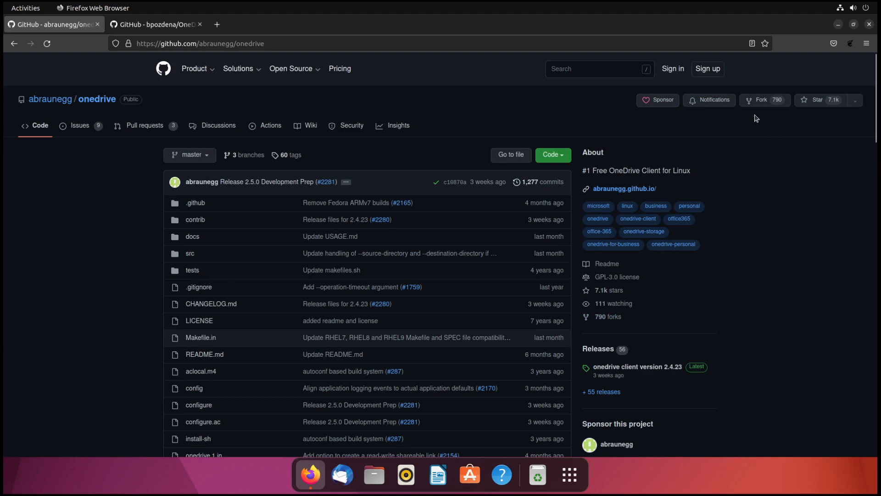
pyautogui.moveTo(718, 245)
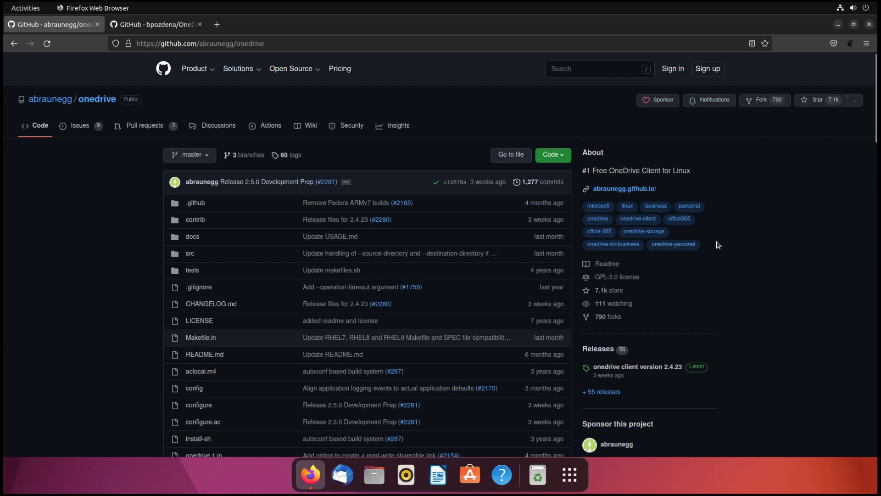
pyautogui.moveTo(552, 228)
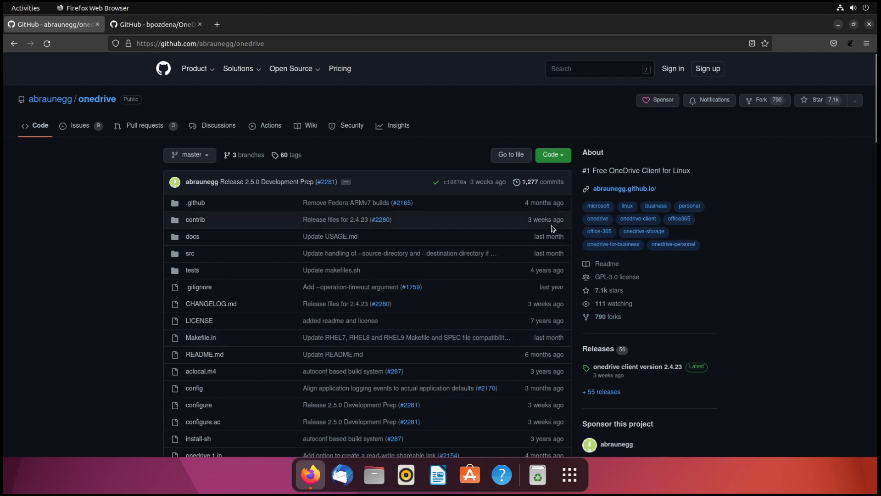
pyautogui.scroll(-3)
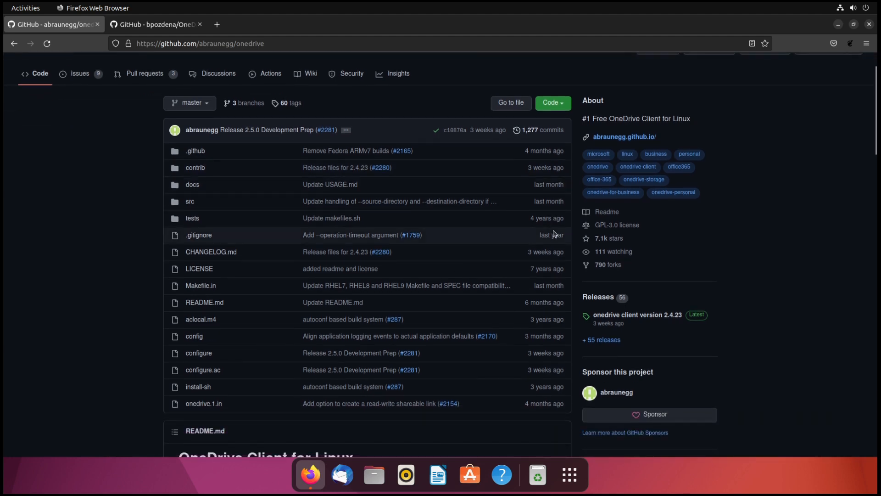
pyautogui.moveTo(551, 235)
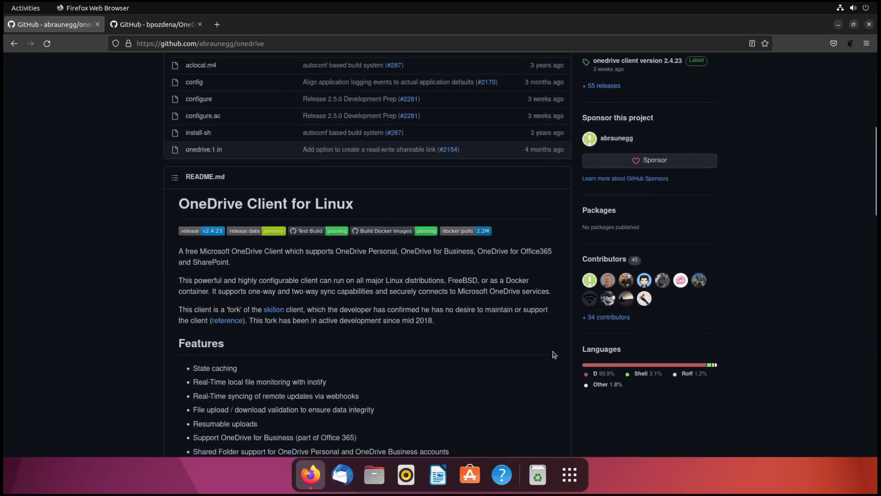
pyautogui.scroll(-3)
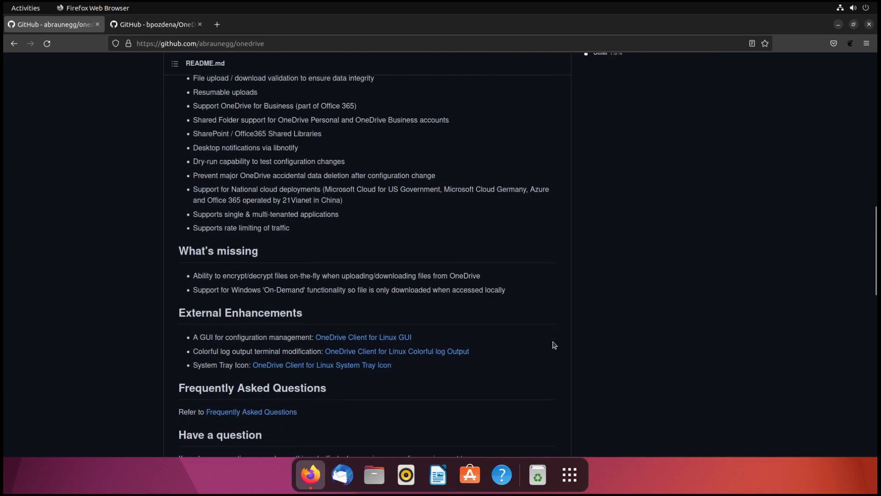
pyautogui.scroll(-3)
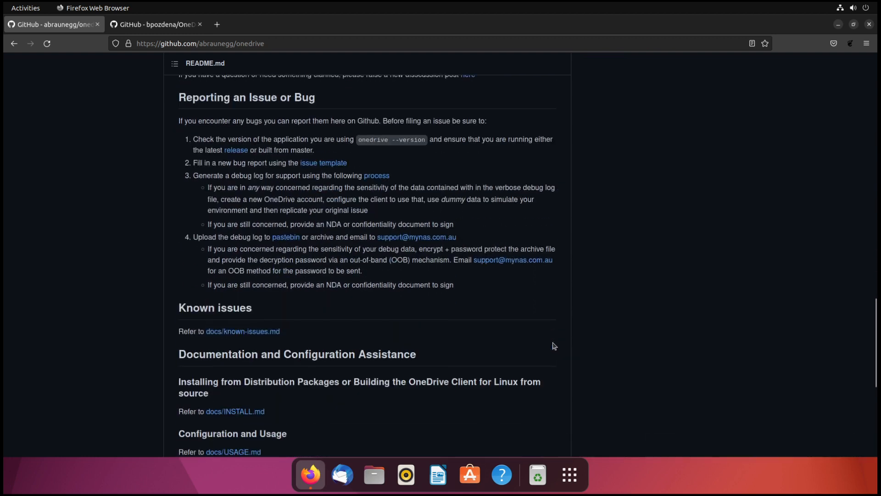
pyautogui.scroll(-3)
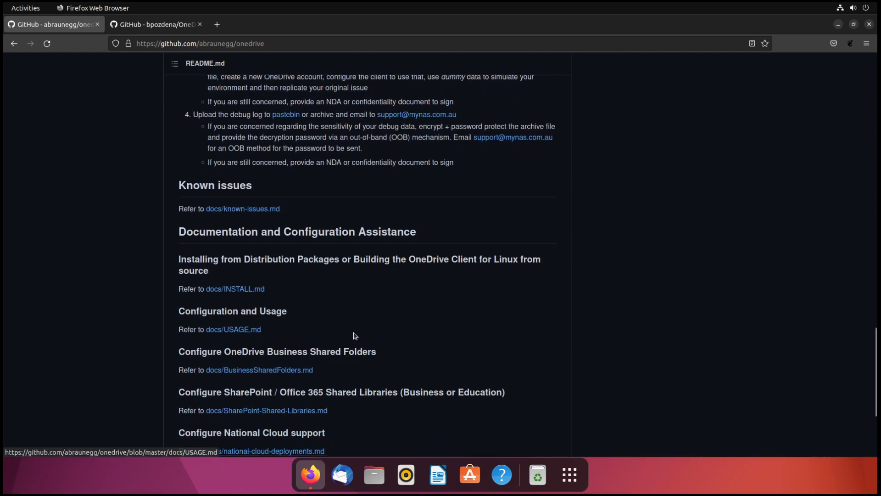
pyautogui.scroll(-3)
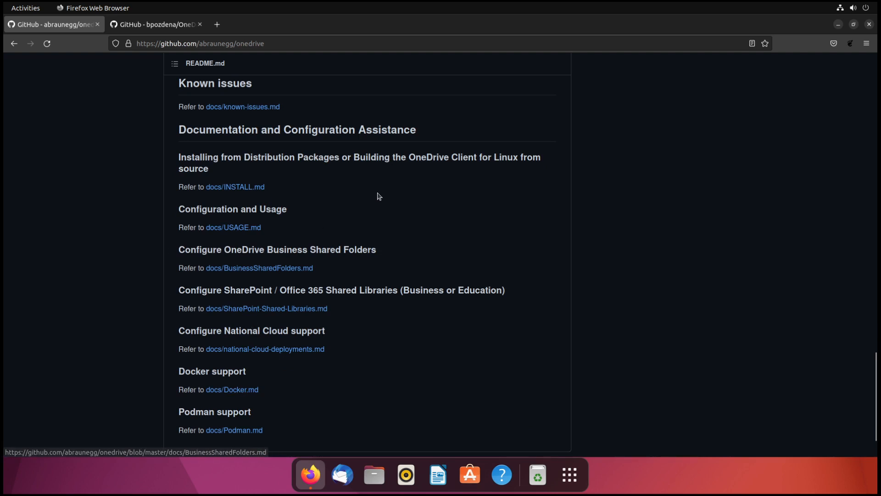
pyautogui.moveTo(399, 194)
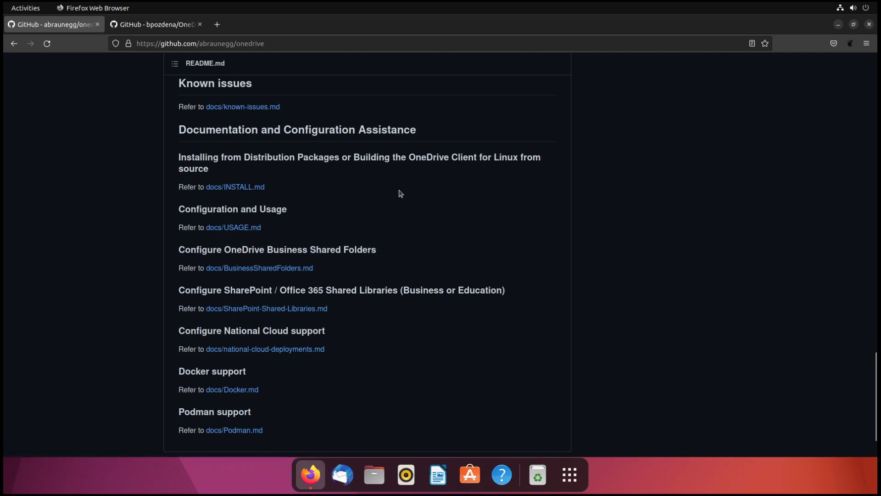
pyautogui.moveTo(332, 186)
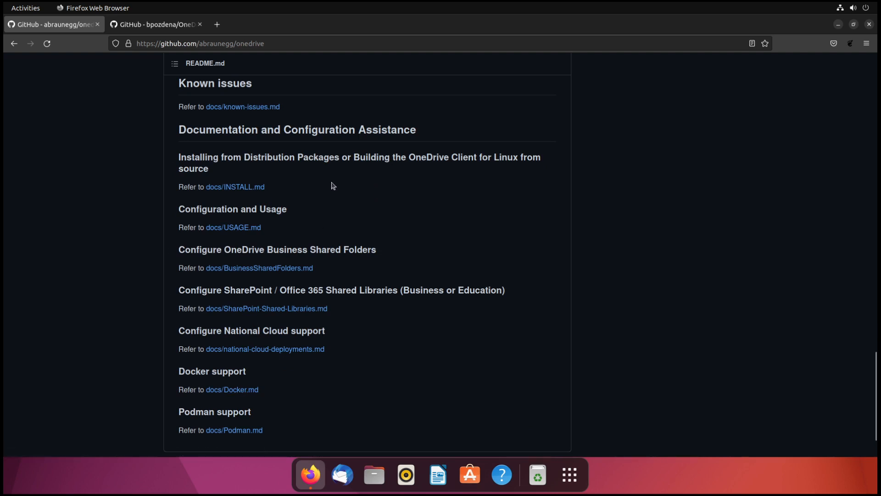
pyautogui.moveTo(235, 188)
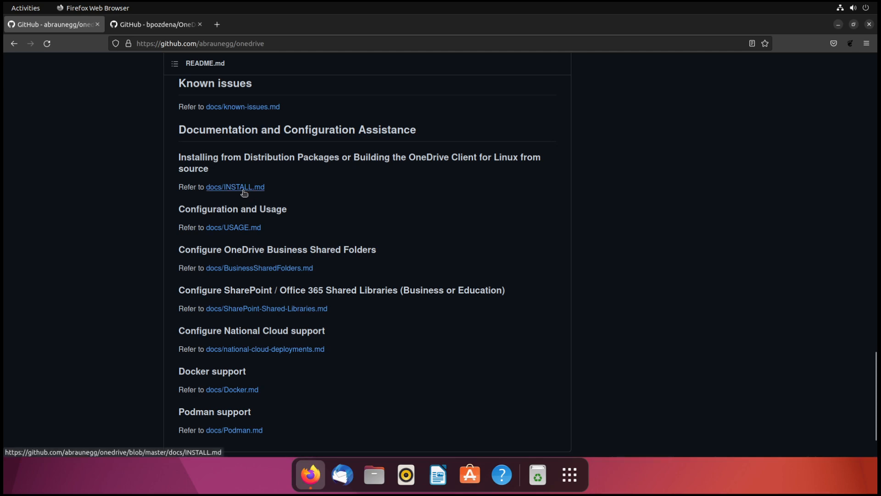
# Open INSTALL.md, reach the distribution table and highlight the Ubuntu 22.04 note against Ubuntu Universe
pyautogui.click(236, 186)
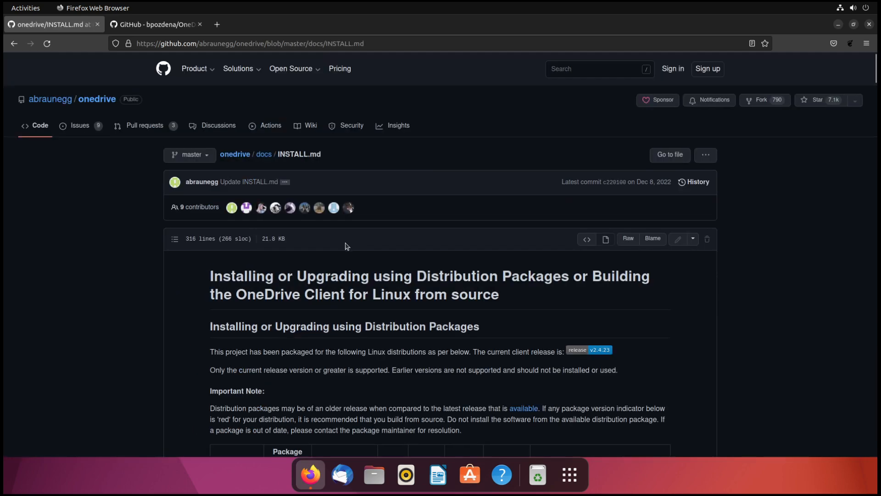
pyautogui.scroll(-3)
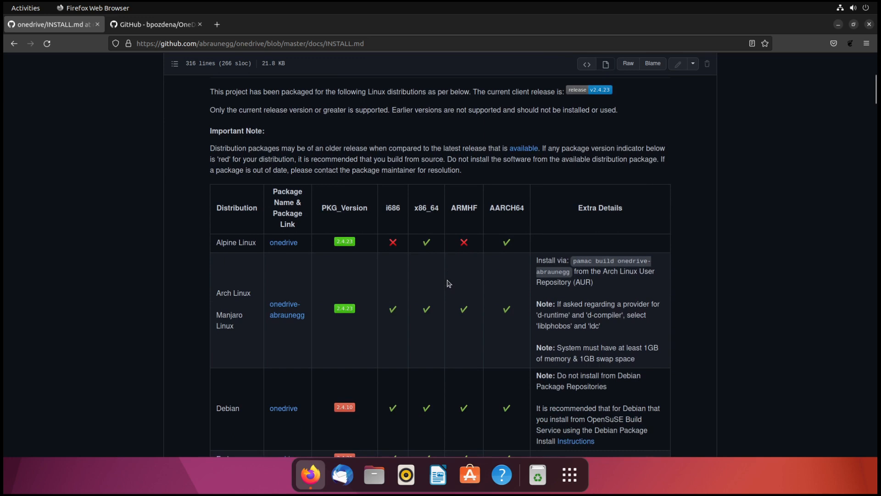
pyautogui.scroll(-3)
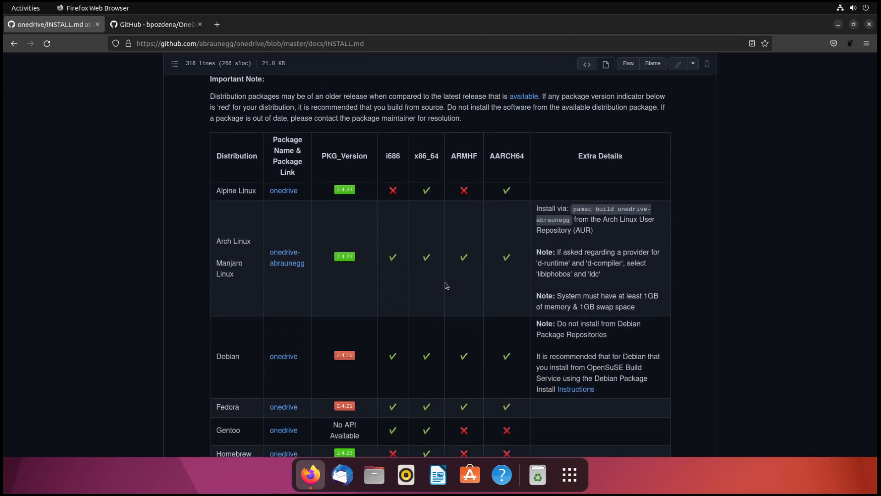
pyautogui.scroll(-3)
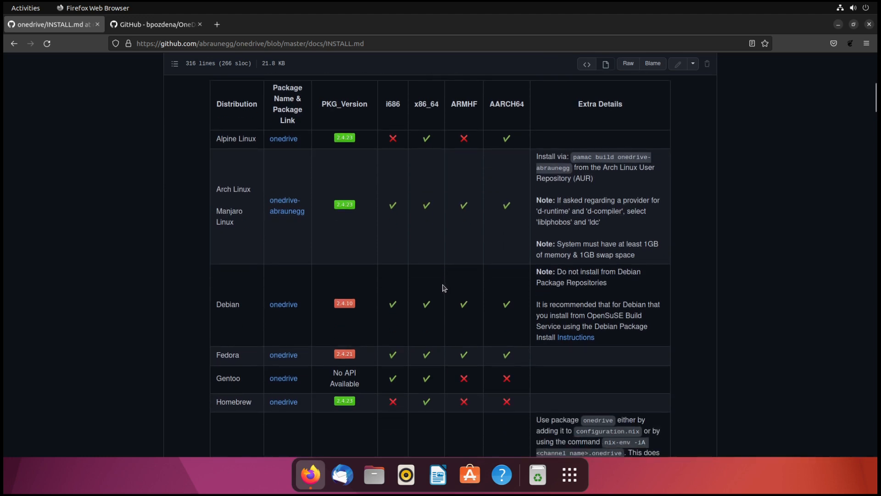
pyautogui.scroll(-3)
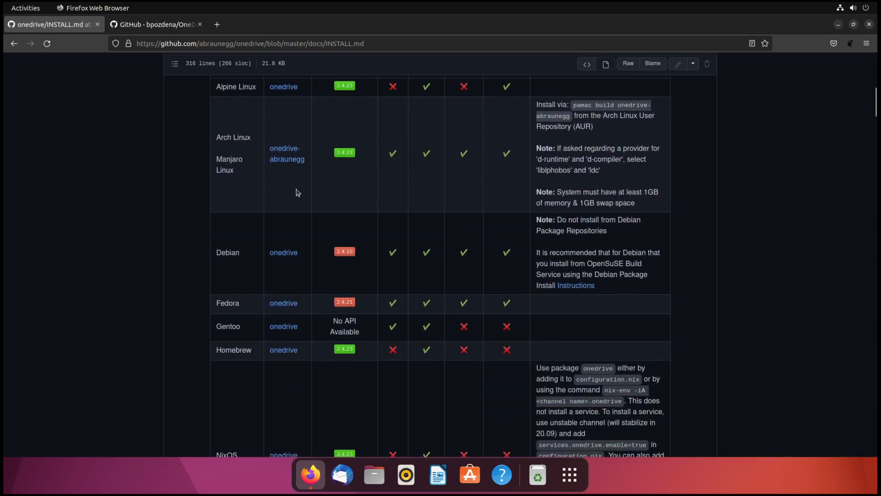
pyautogui.scroll(-3)
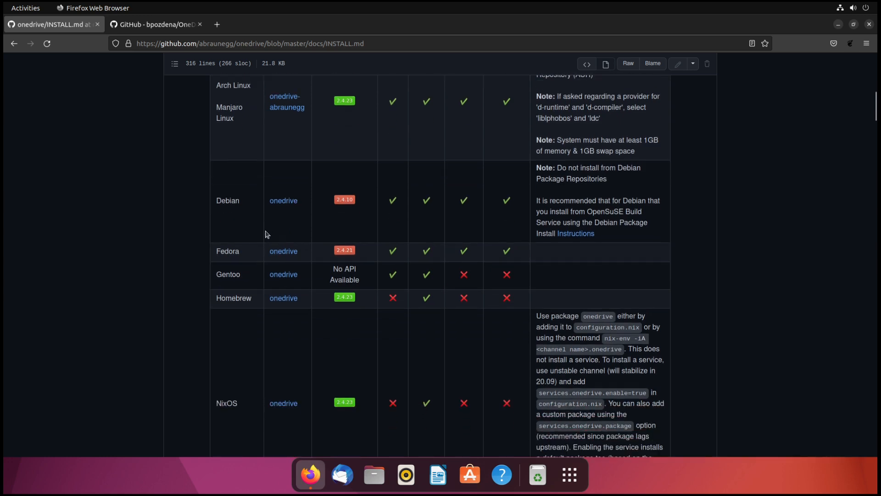
pyautogui.scroll(-3)
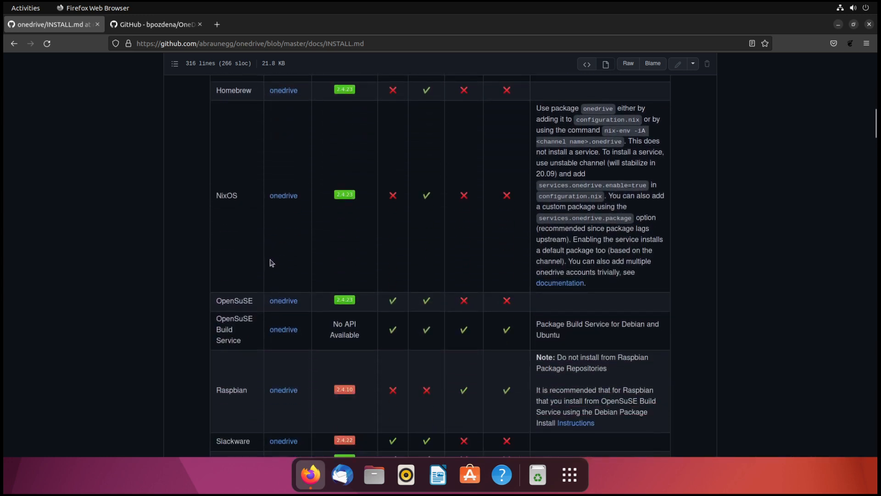
pyautogui.scroll(-3)
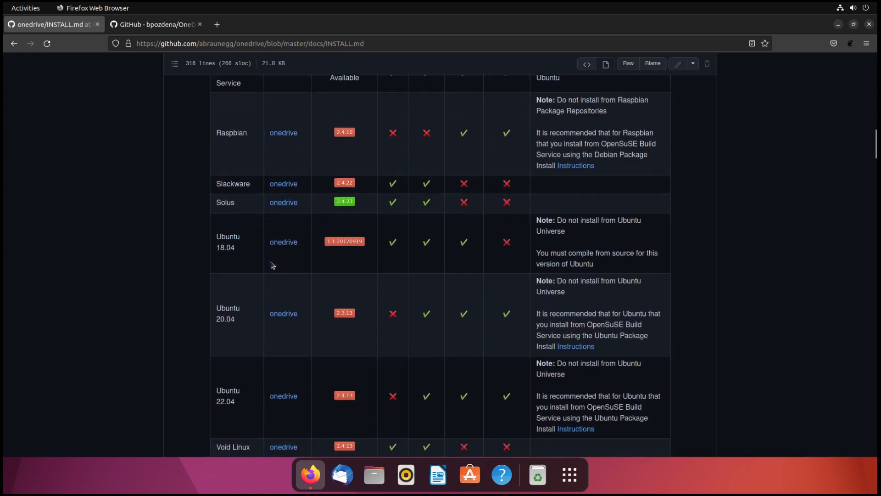
pyautogui.scroll(-3)
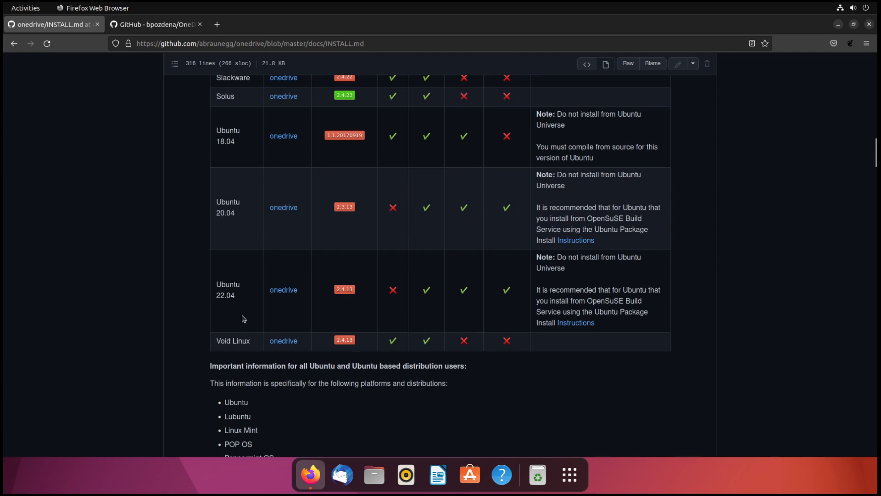
pyautogui.moveTo(377, 325)
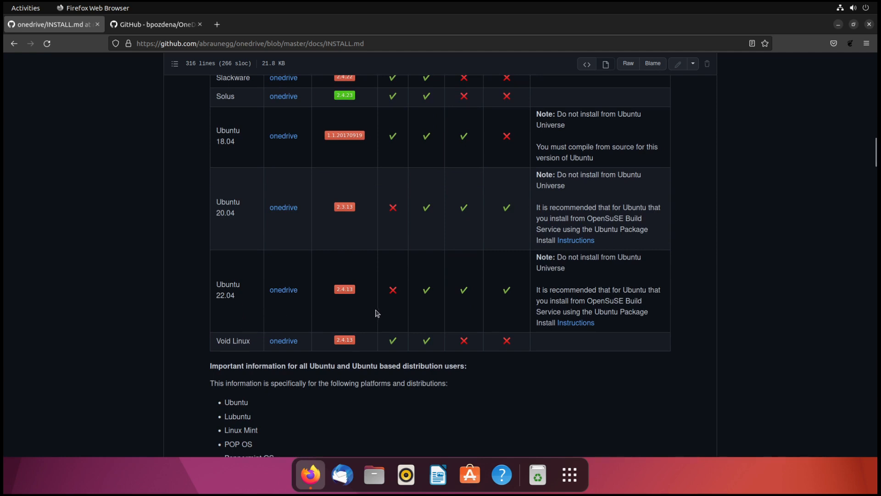
pyautogui.moveTo(394, 312)
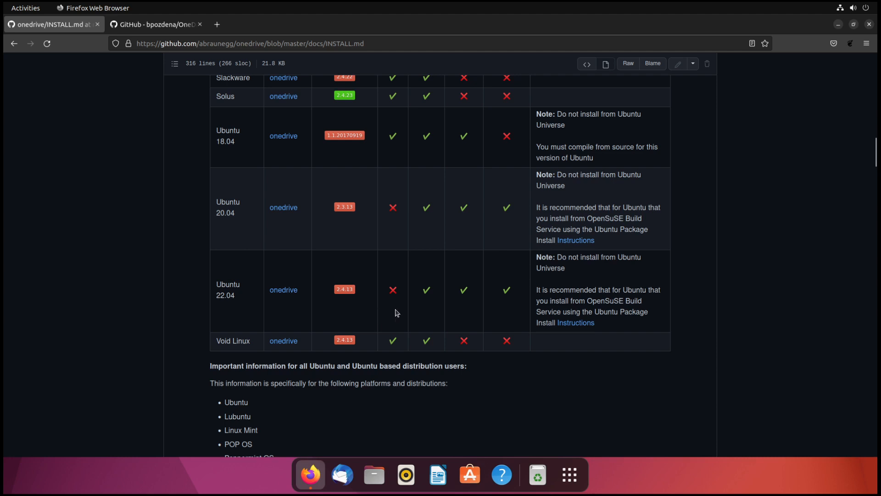
pyautogui.moveTo(424, 308)
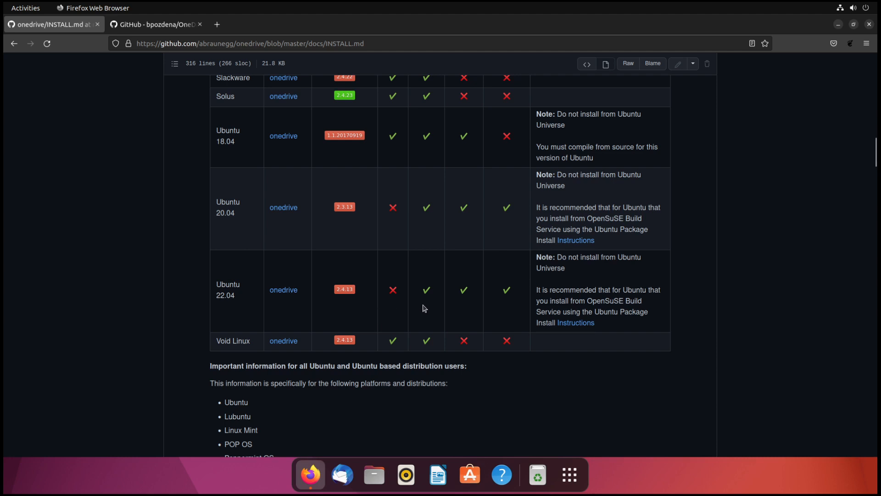
pyautogui.moveTo(415, 308)
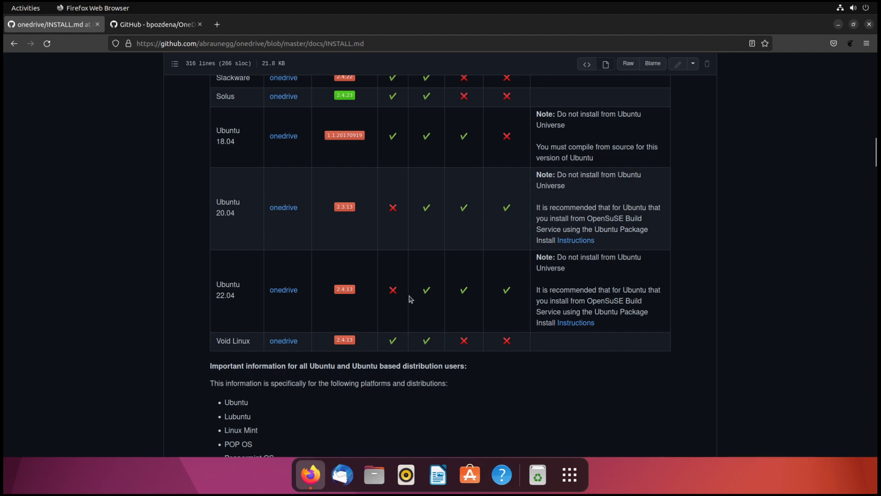
pyautogui.moveTo(591, 272)
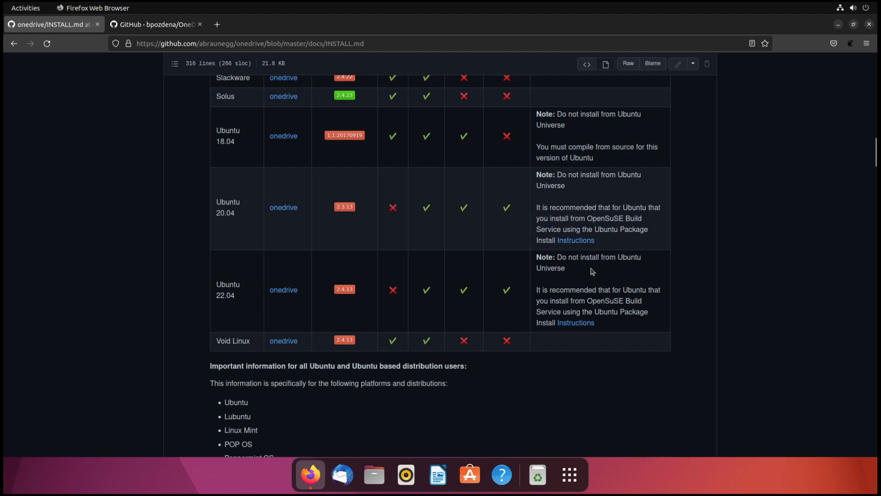
pyautogui.moveTo(537, 257); pyautogui.dragTo(565, 268)
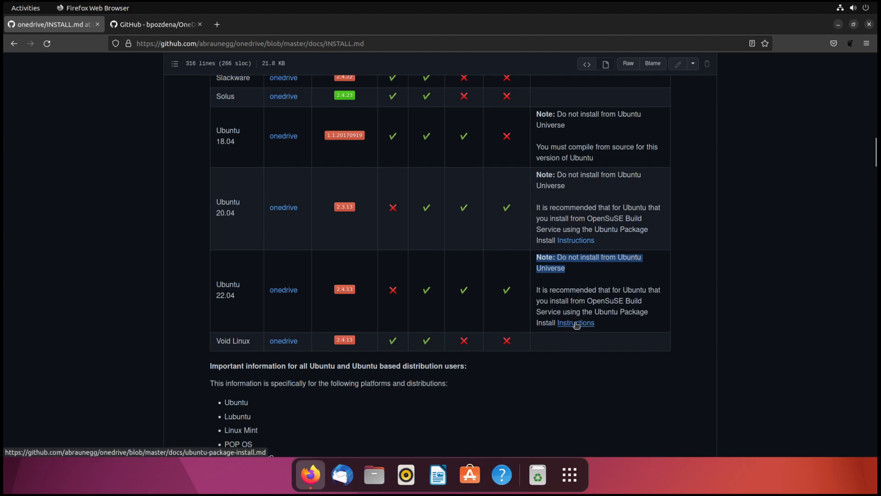
# Open the Ubuntu package install instructions and jump to the Ubuntu 22.04 section from the Step 4 table
pyautogui.click(574, 323)
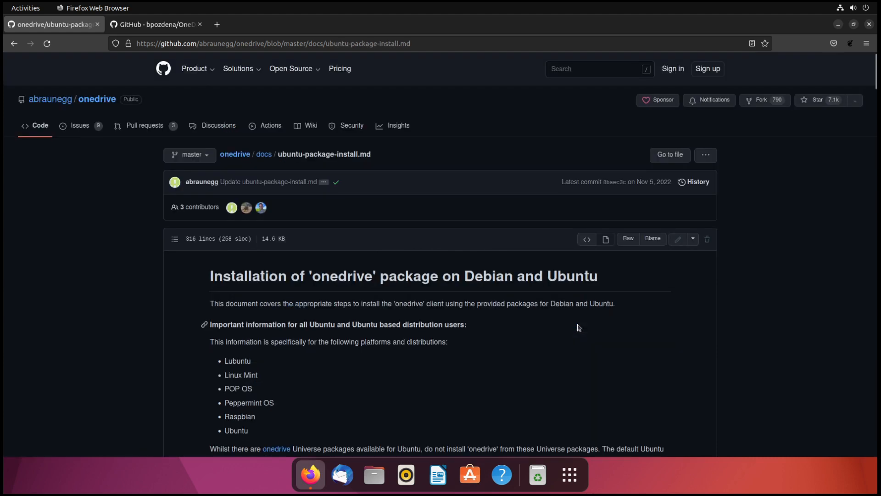
pyautogui.scroll(-3)
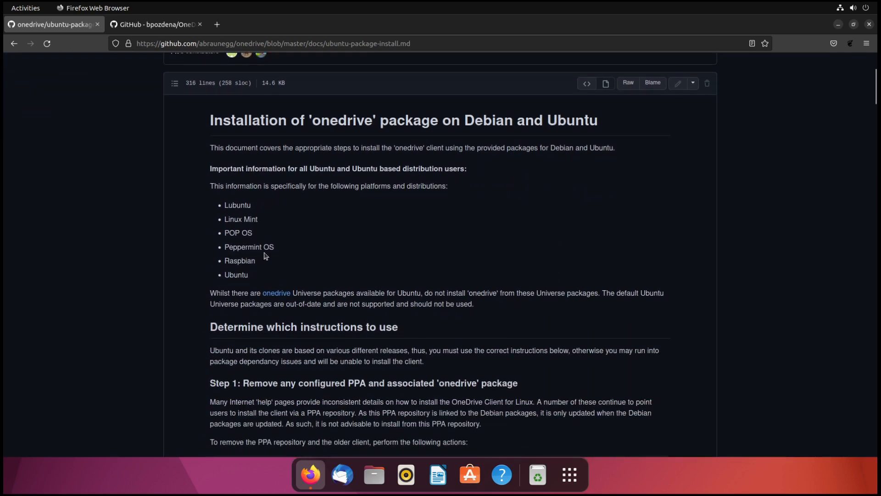
pyautogui.moveTo(265, 259)
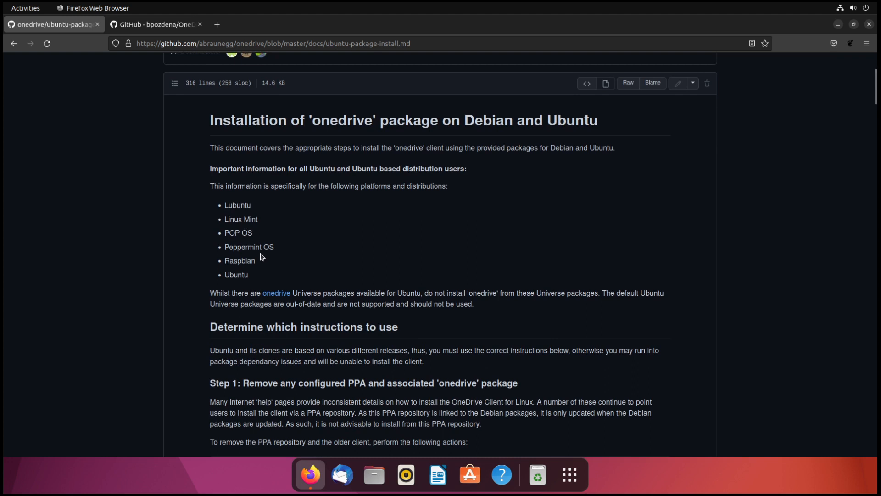
pyautogui.scroll(-3)
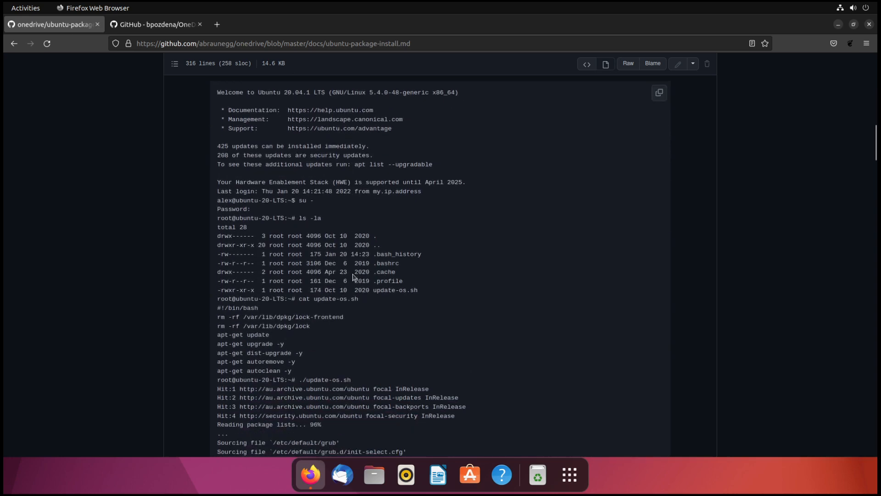
pyautogui.scroll(-3)
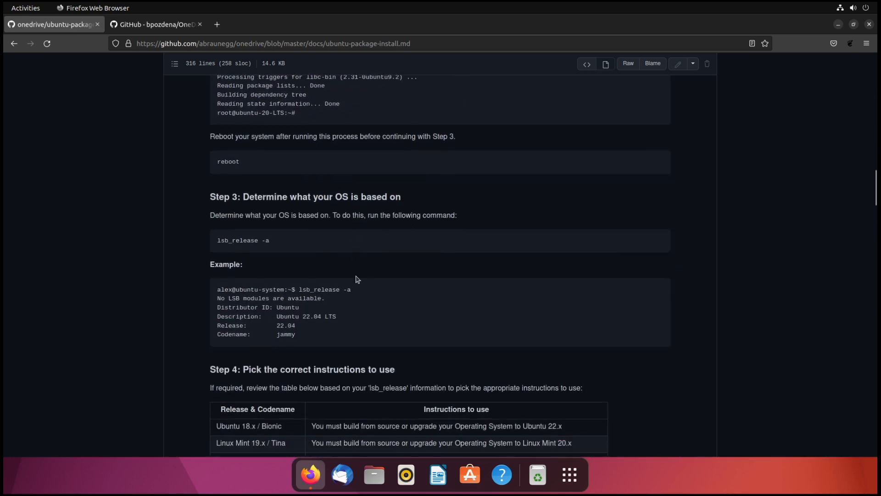
pyautogui.scroll(-3)
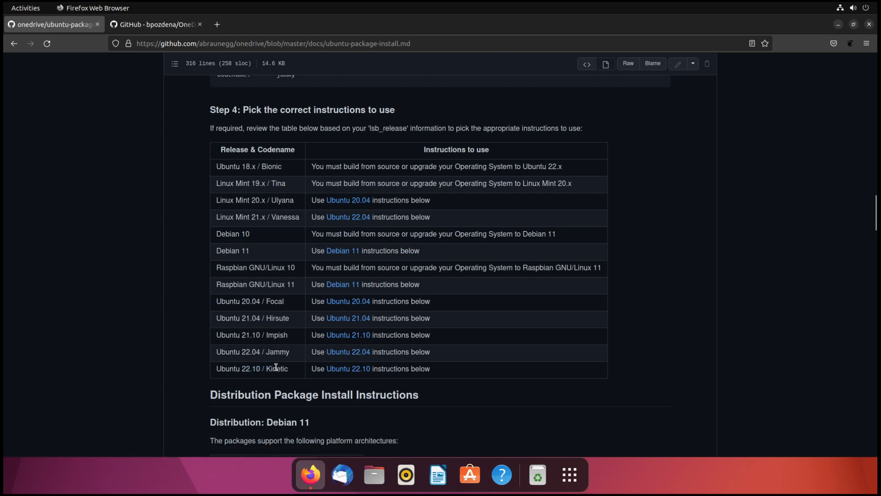
pyautogui.moveTo(250, 354)
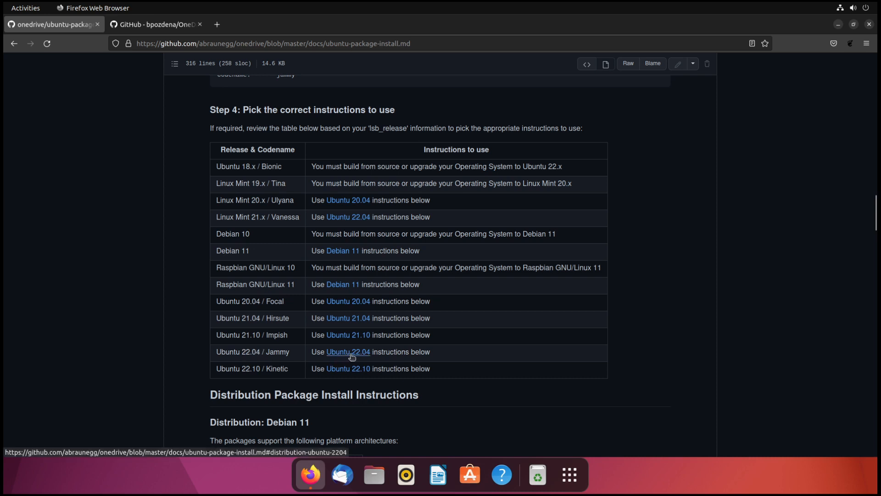
pyautogui.click(347, 351)
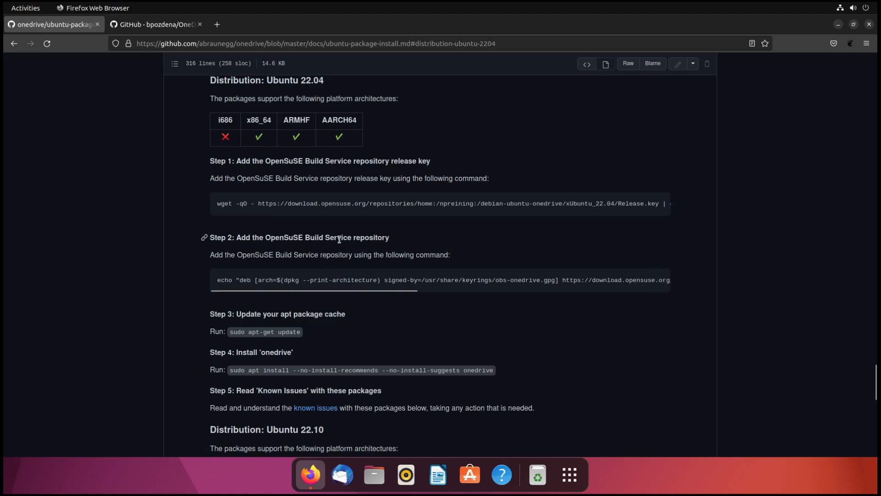
pyautogui.moveTo(485, 274)
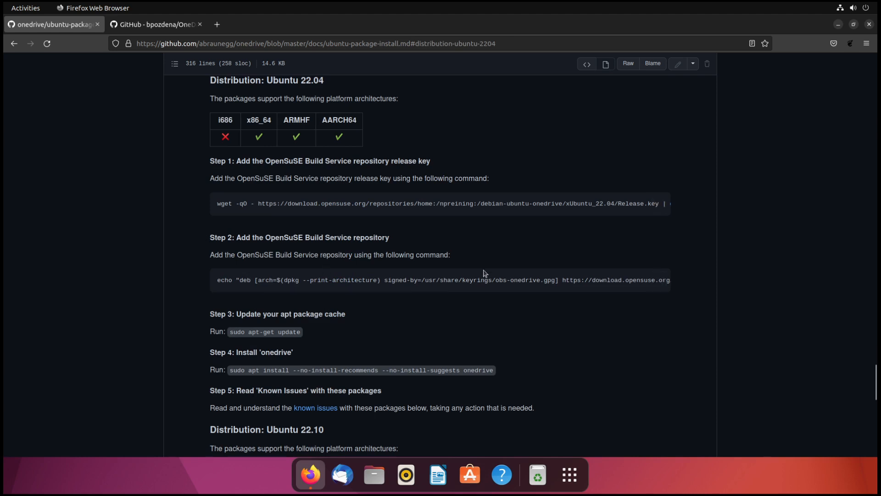
# Run the wget command adding the OpenSuSE Build Service release key in a new terminal
pyautogui.click(568, 474)
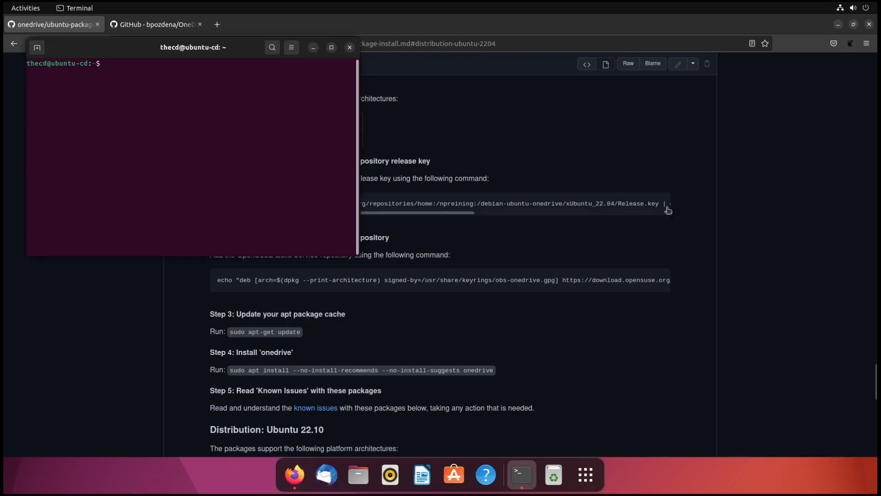
pyautogui.click(659, 204)
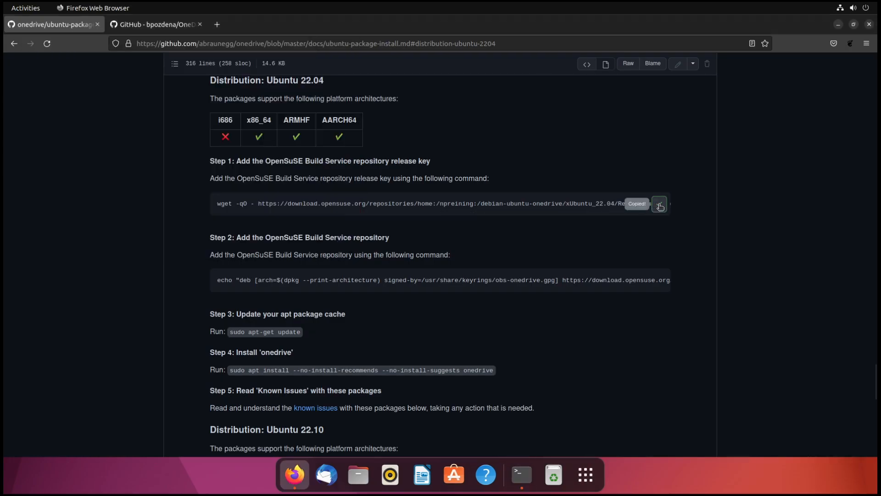
pyautogui.click(519, 474)
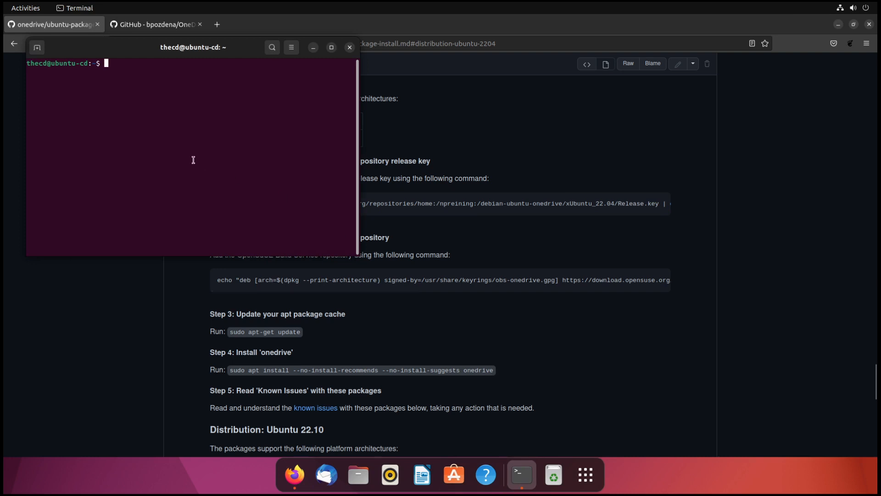
pyautogui.write('wget -qO - https://download.opensuse.org/repositories/home:/npreining:/debian-ubuntu-onedrive/xUbuntu_22.04/Release.key | gpg --dearmor | sudo tee /usr/share/keyrings/obs-onedrive.gpg > /dev/null')
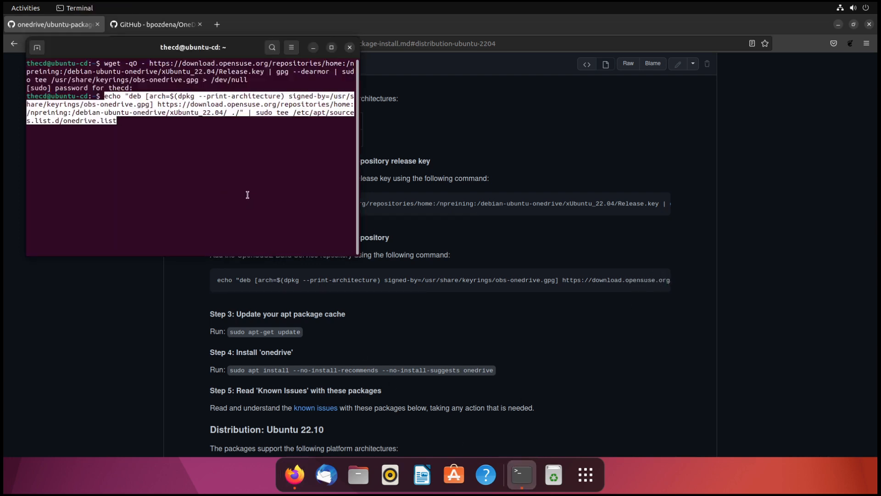
pyautogui.press('Return')
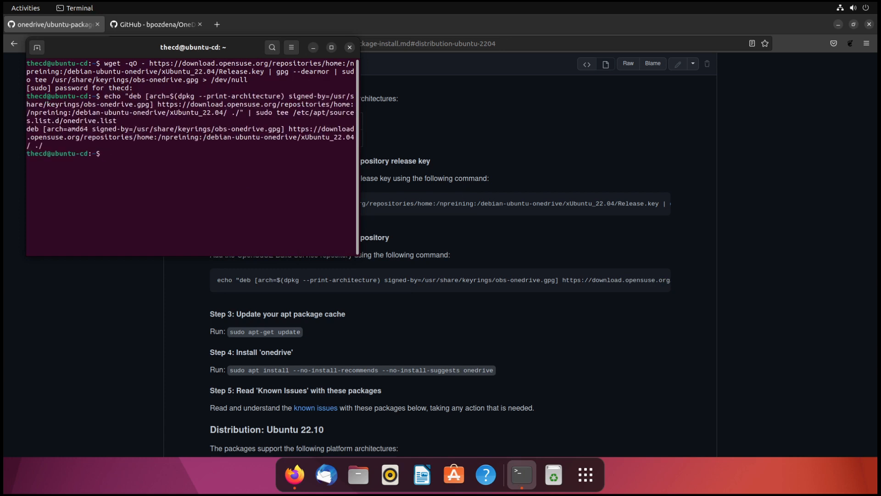
# Enter the sudo apt update command to refresh the package lists
pyautogui.write('sudo apt')
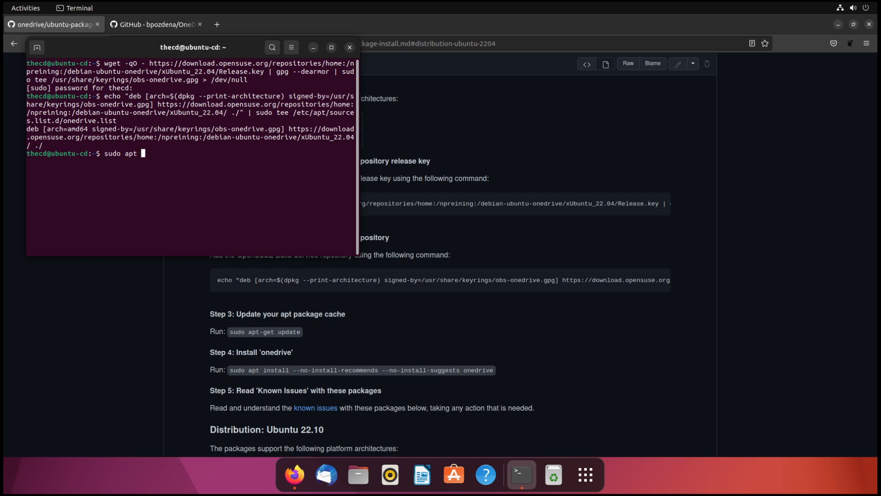
pyautogui.write('update')
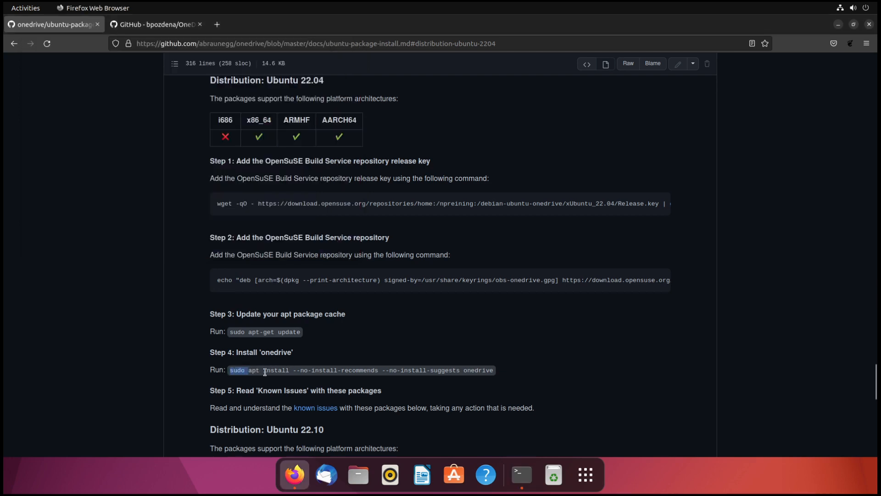
# Copy the onedrive apt install command from the guide and paste it into the terminal
pyautogui.moveTo(231, 370); pyautogui.dragTo(493, 370)
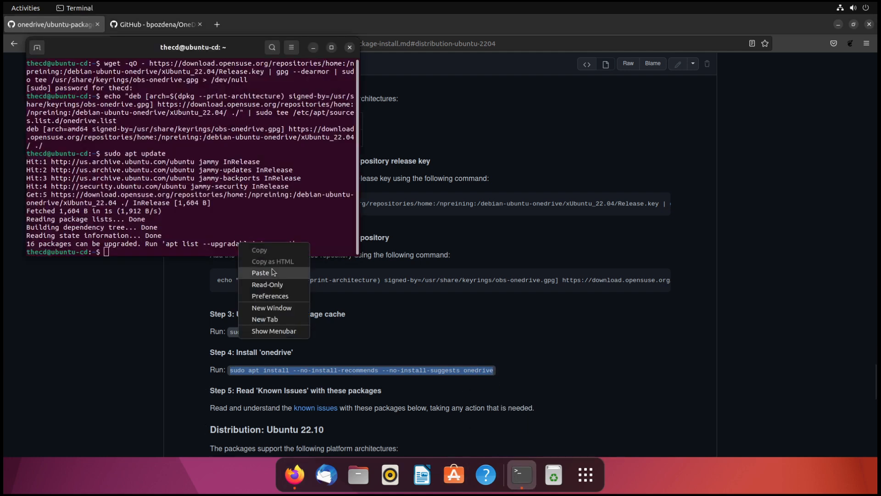
pyautogui.click(260, 272)
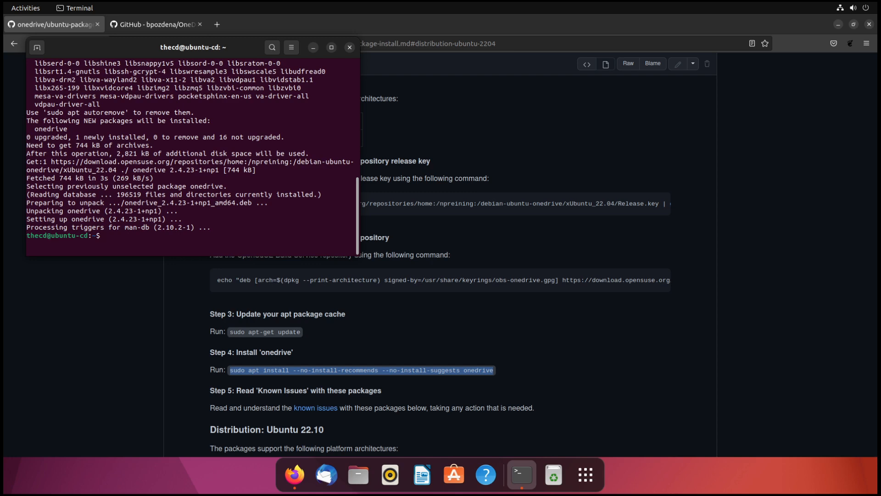
# Launch the onedrive client so it prints the Microsoft authorization link
pyautogui.write('onedrive')
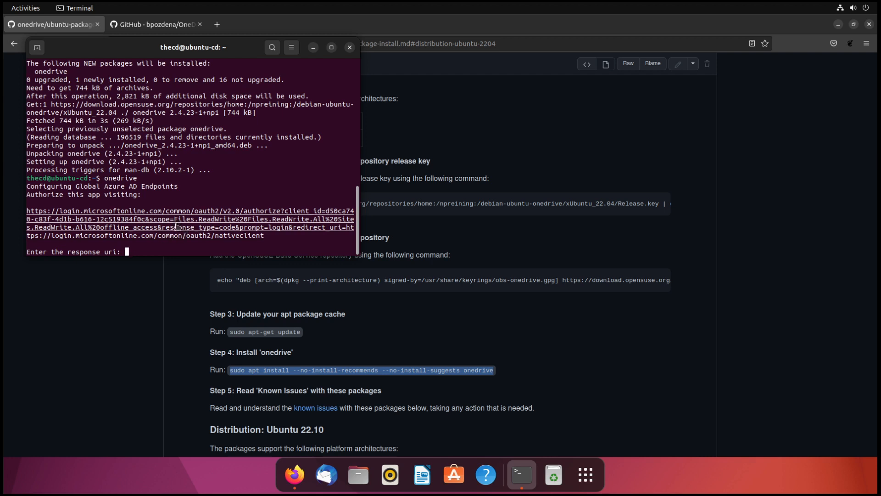
# Open the authorization link, sign in with the existing Microsoft account and dismiss the save-login prompt
pyautogui.click(189, 220)
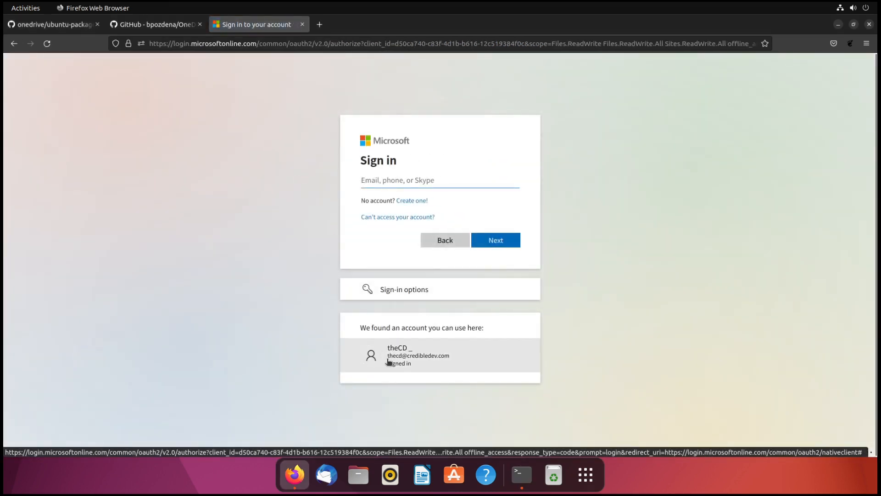
pyautogui.click(419, 355)
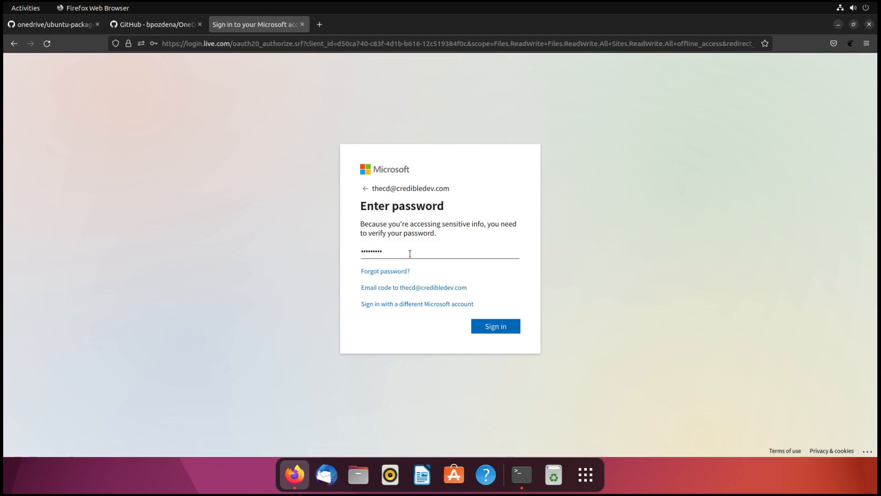
pyautogui.click(495, 326)
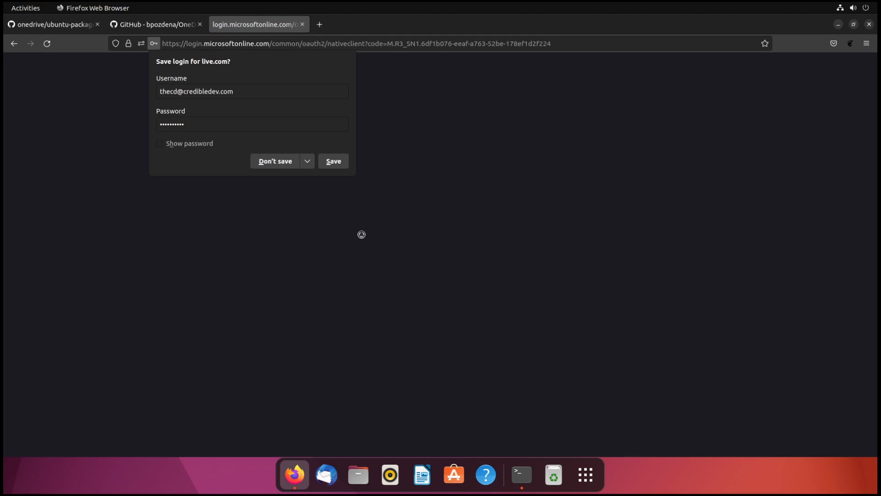
pyautogui.click(355, 43)
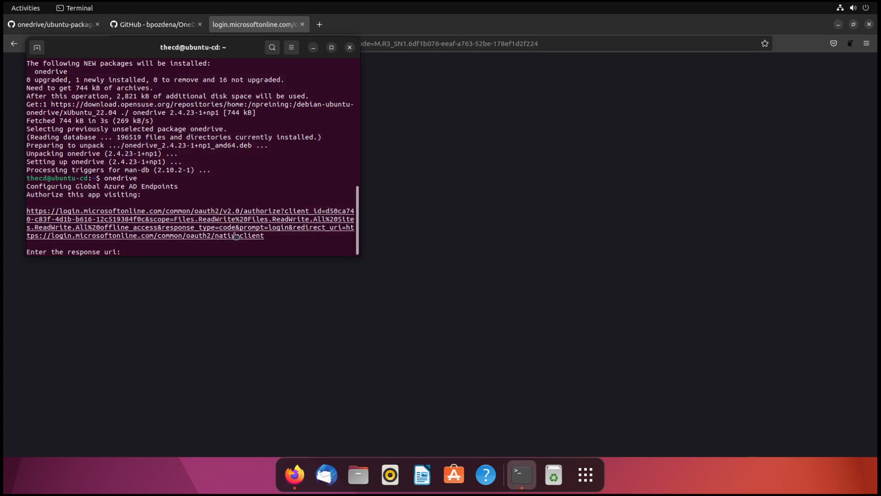
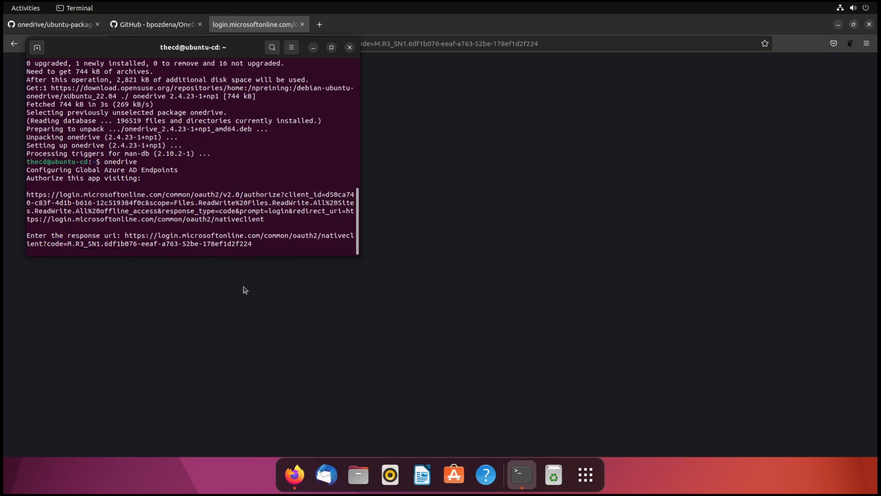
# Paste the login.microsoftonline.com nativeclient response URI at the prompt and submit it
pyautogui.press('Return')
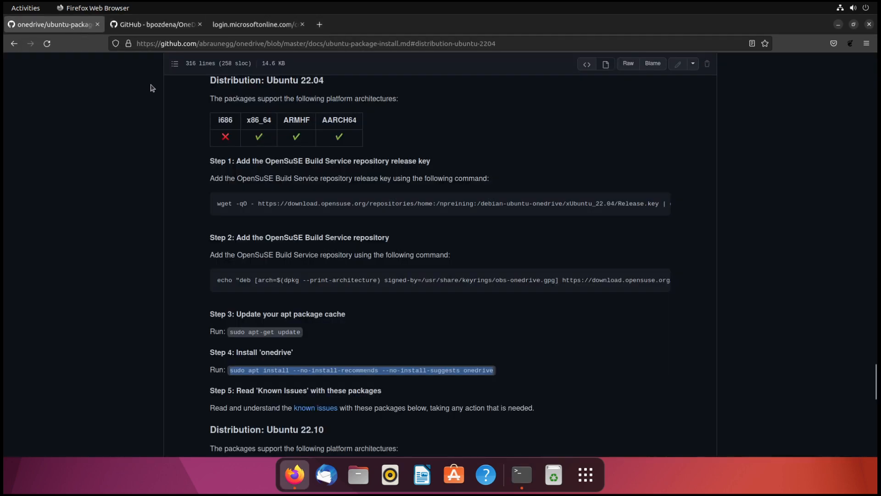
# Return to the usage docs, jump to Performing a sync and select the dry-run example command
pyautogui.click(13, 44)
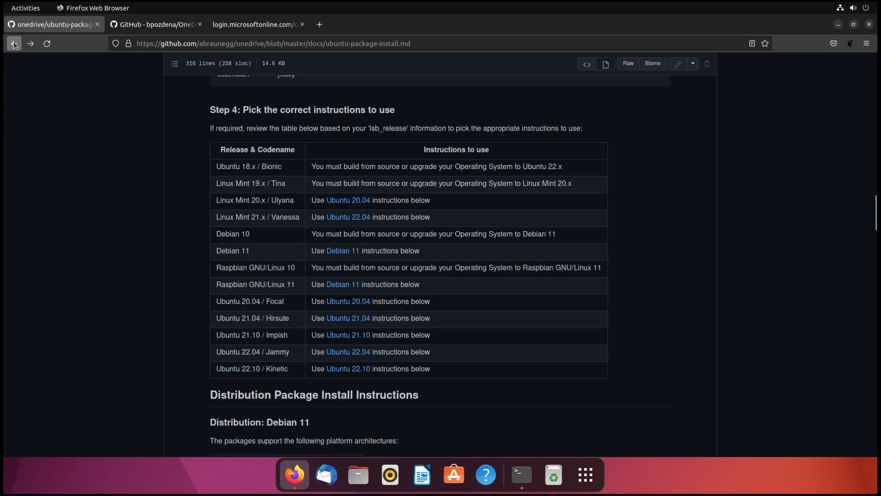
pyautogui.click(14, 43)
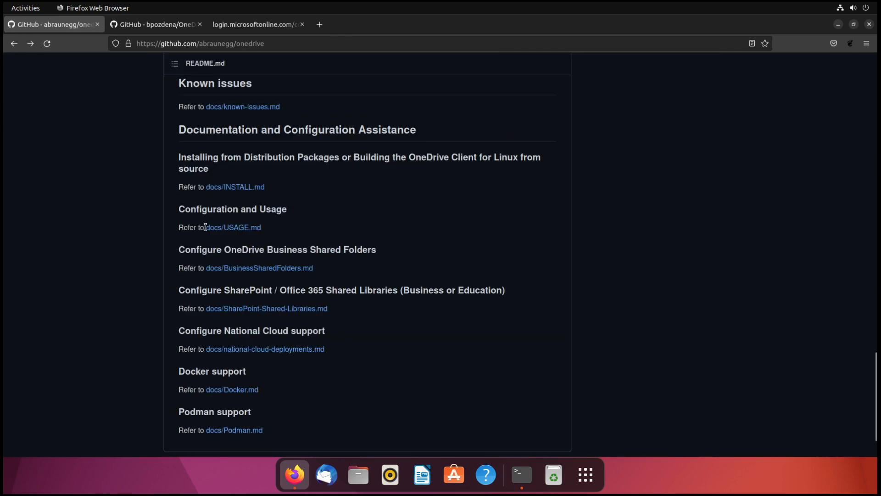
pyautogui.moveTo(232, 227)
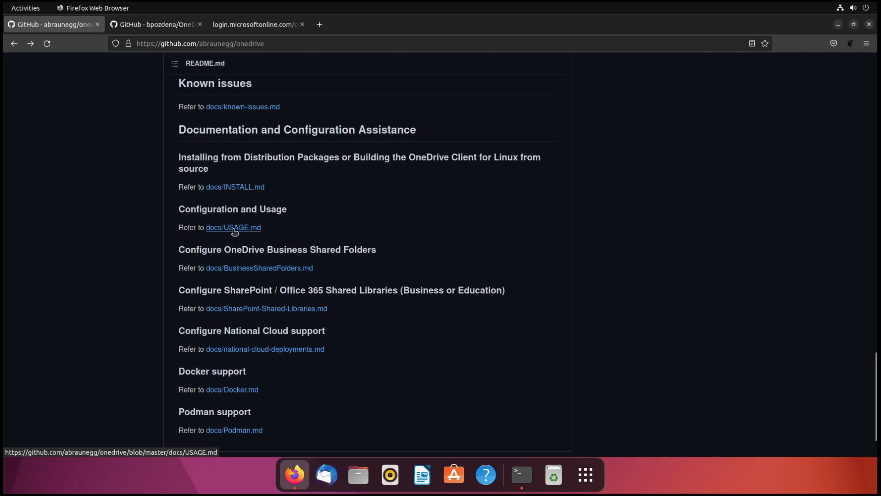
pyautogui.click(232, 226)
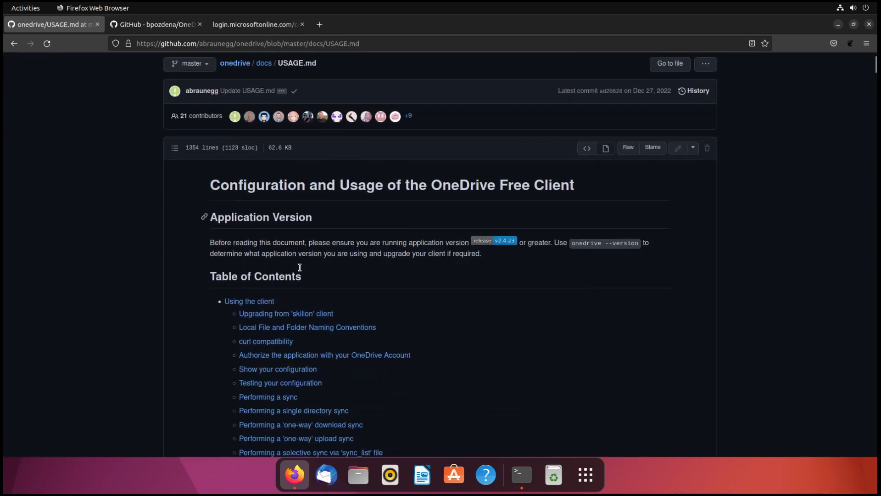
pyautogui.scroll(-3)
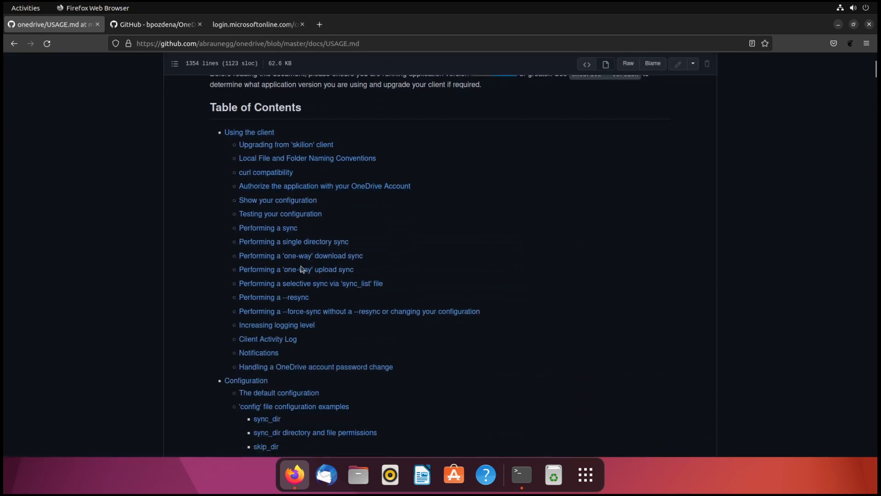
pyautogui.moveTo(268, 228)
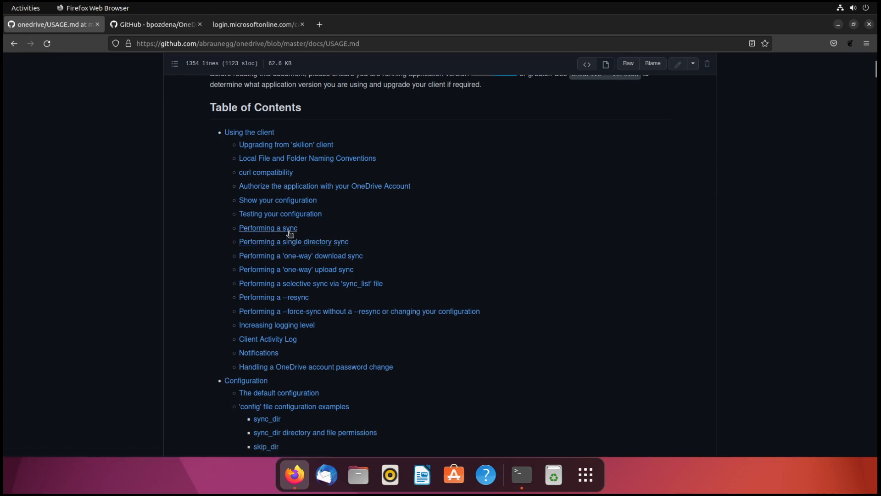
pyautogui.click(267, 228)
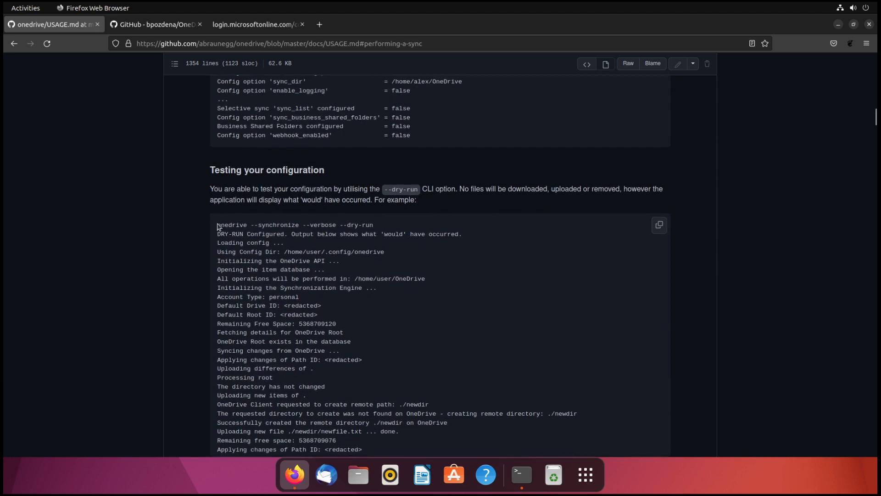
pyautogui.moveTo(217, 225); pyautogui.dragTo(373, 225)
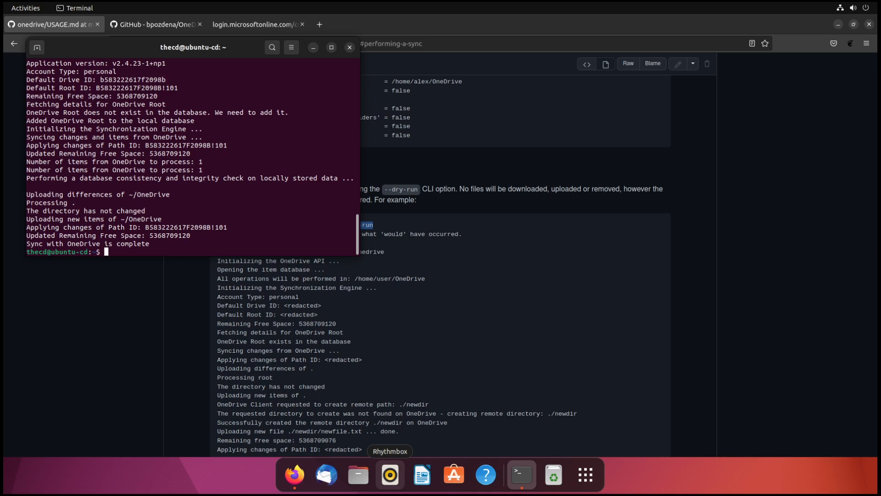
pyautogui.moveTo(470, 195)
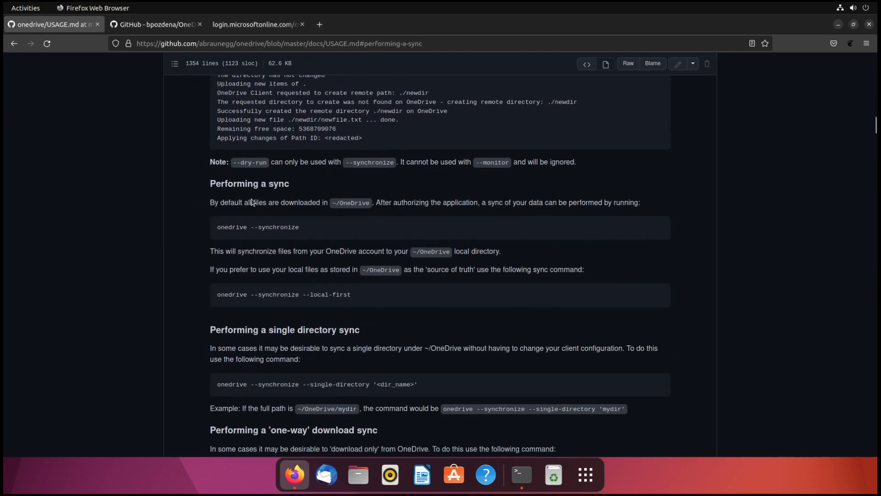
pyautogui.moveTo(281, 236)
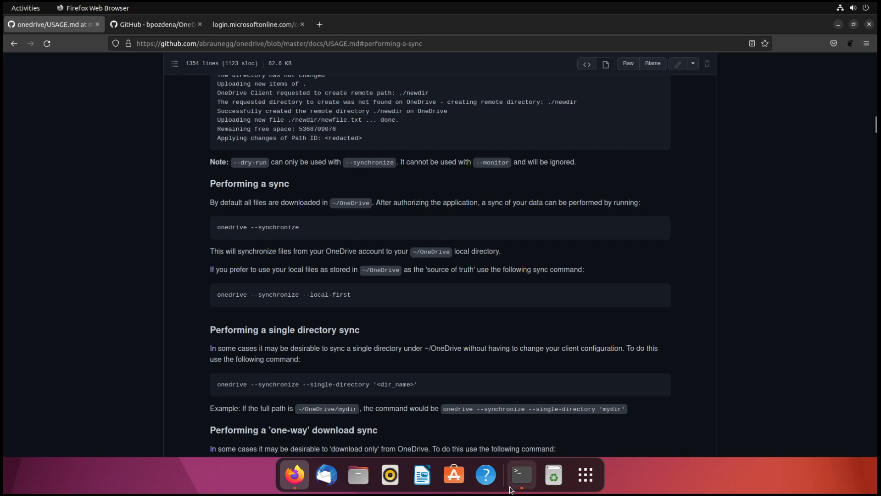
# Run onedrive --synchronize in Terminal and select the ~/OneDrive path in its output
pyautogui.doubleClick(257, 227)
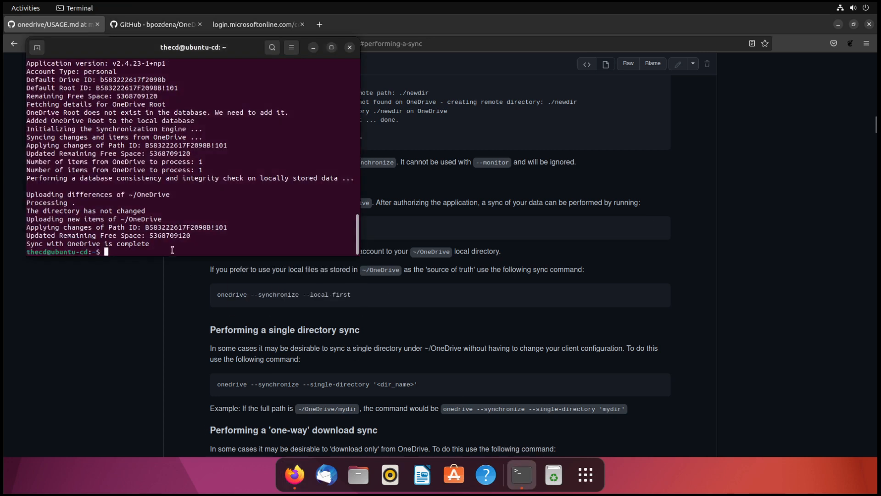
pyautogui.write('onedrive --synchronize')
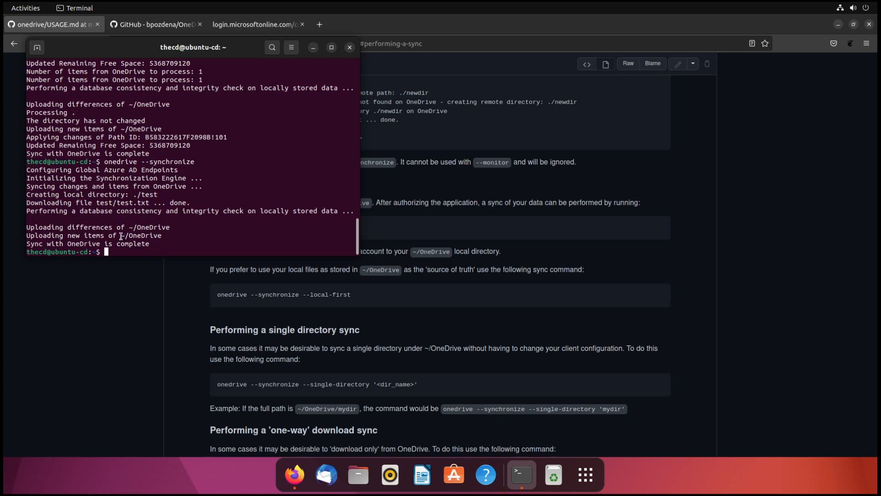
pyautogui.doubleClick(142, 235)
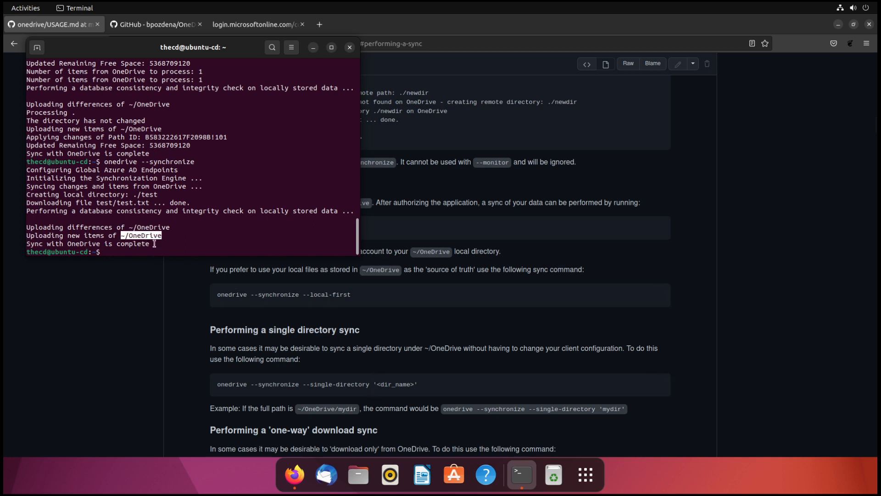
pyautogui.moveTo(358, 474)
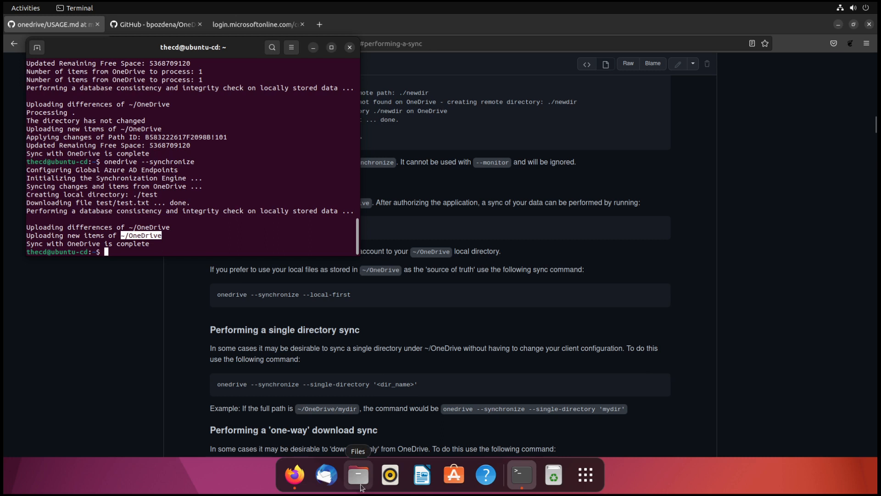
# Browse Files into OneDrive/test and check that test.txt shows 3 bytes
pyautogui.click(358, 475)
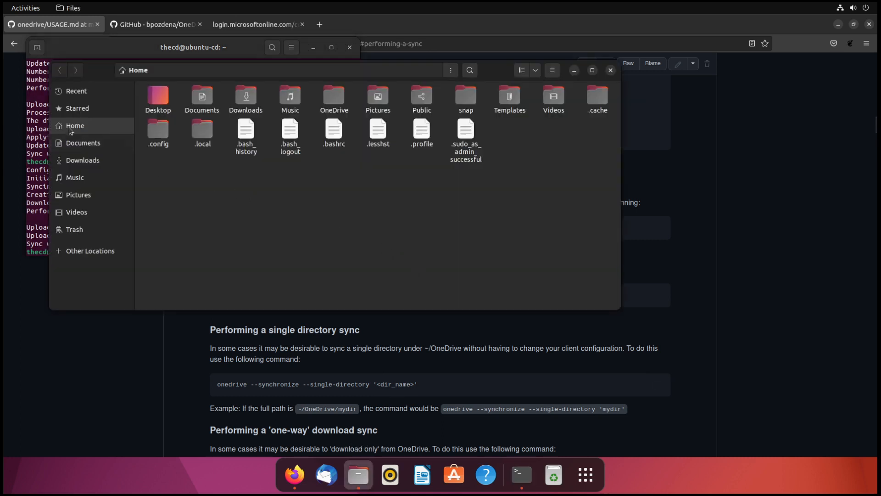
pyautogui.doubleClick(334, 96)
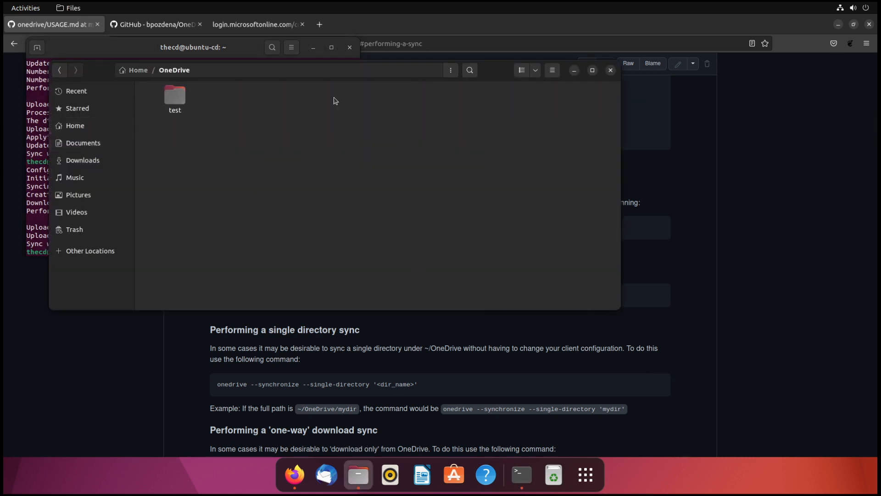
pyautogui.doubleClick(174, 95)
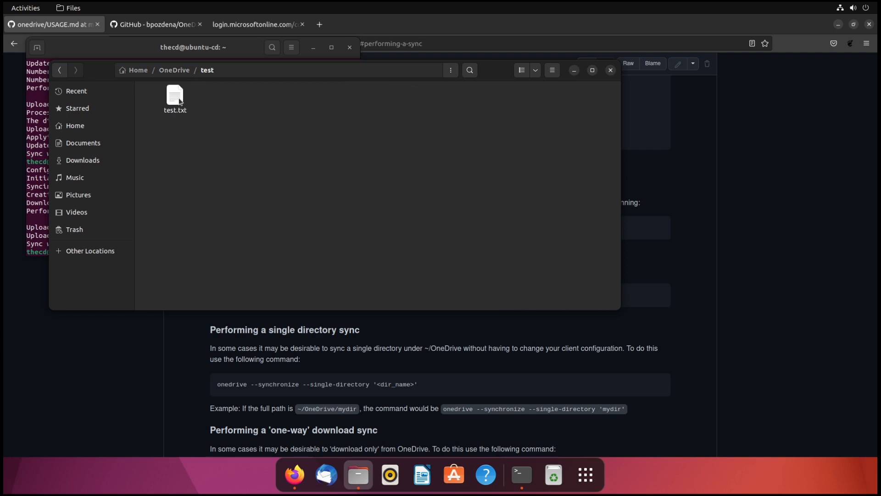
pyautogui.click(175, 96)
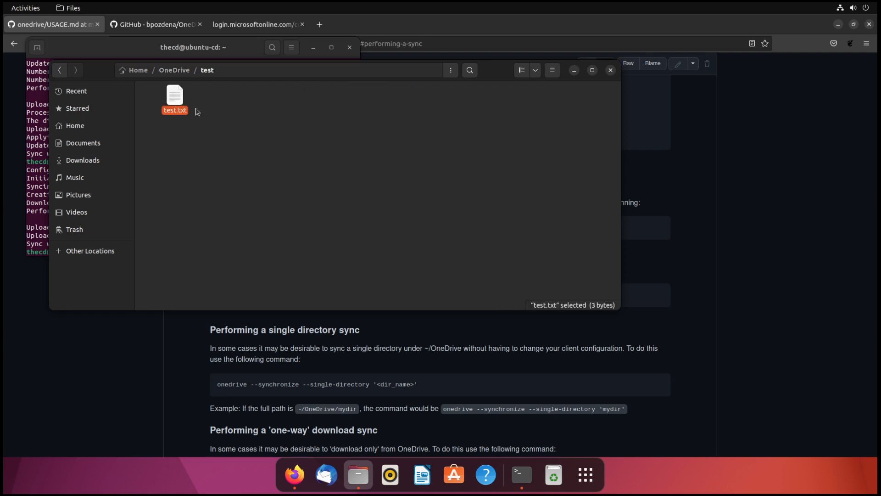
pyautogui.moveTo(487, 77)
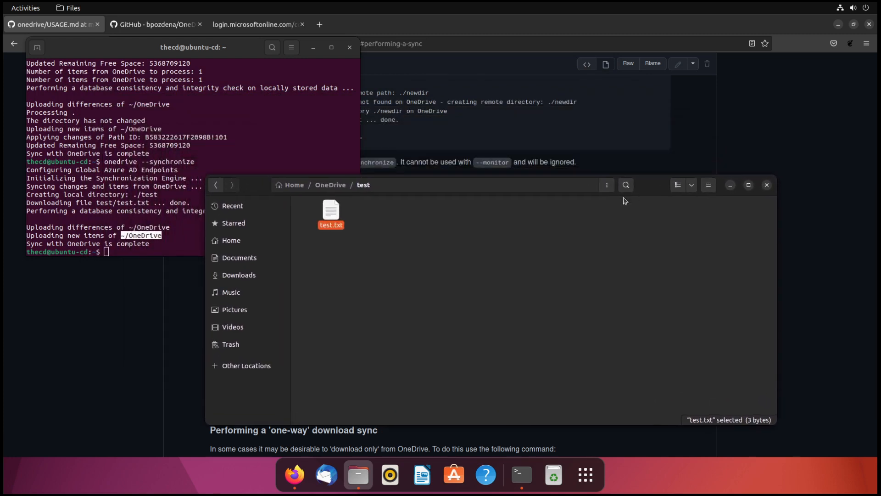
pyautogui.moveTo(594, 216)
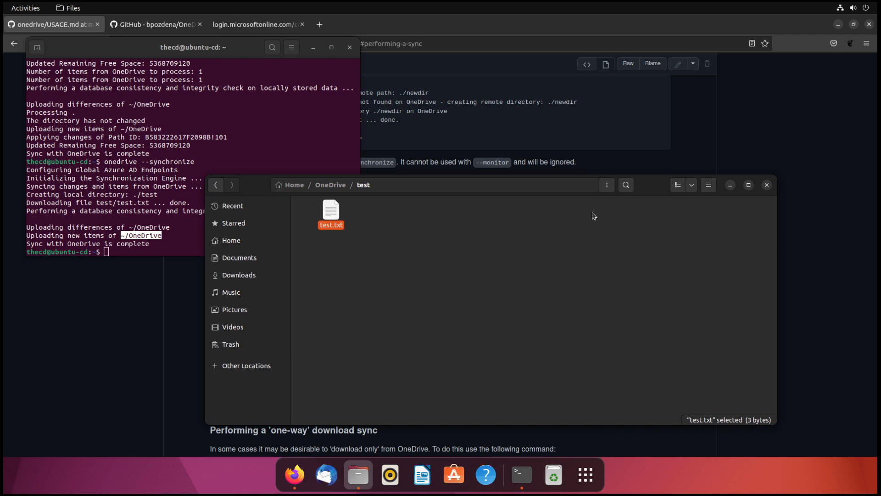
pyautogui.moveTo(185, 174)
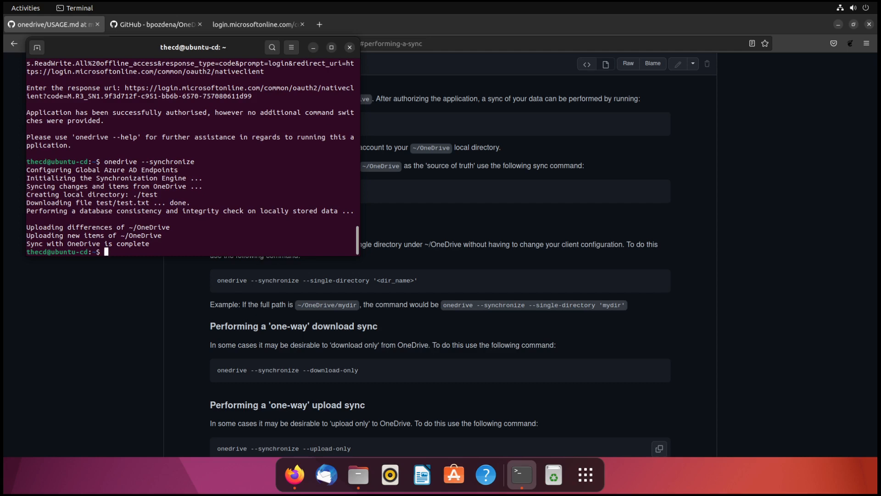
# Switch to the OneDriveGUI GitHub tab and scroll to the README profile/sync screenshot
pyautogui.click(157, 24)
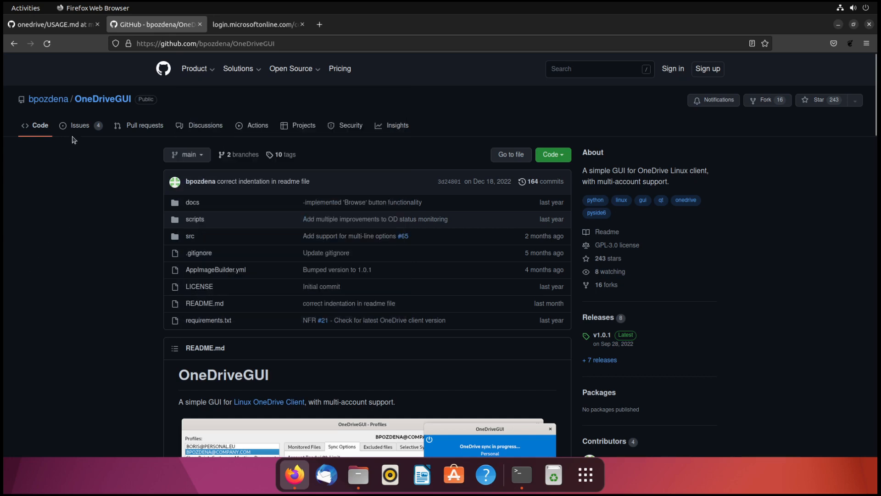
pyautogui.scroll(-3)
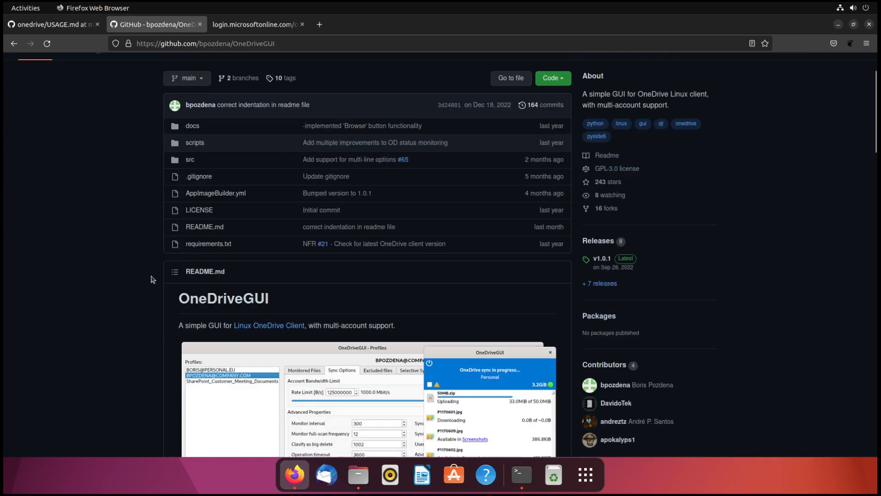
pyautogui.scroll(-3)
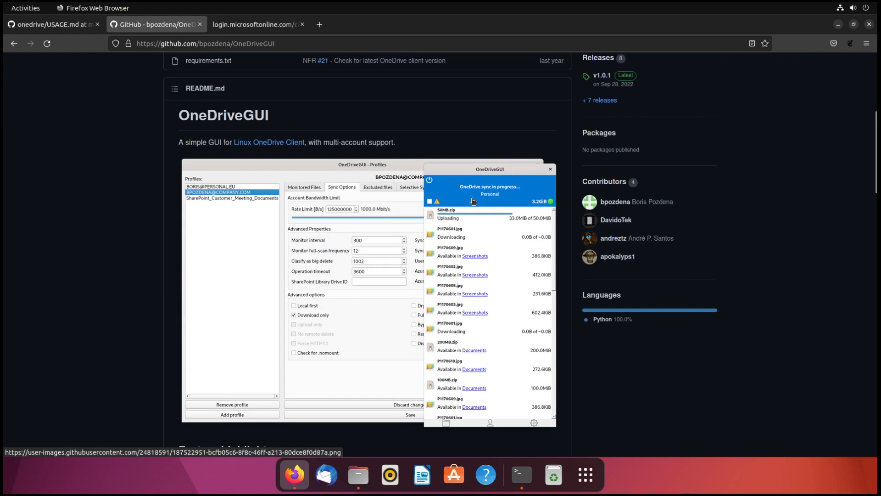
pyautogui.moveTo(493, 377)
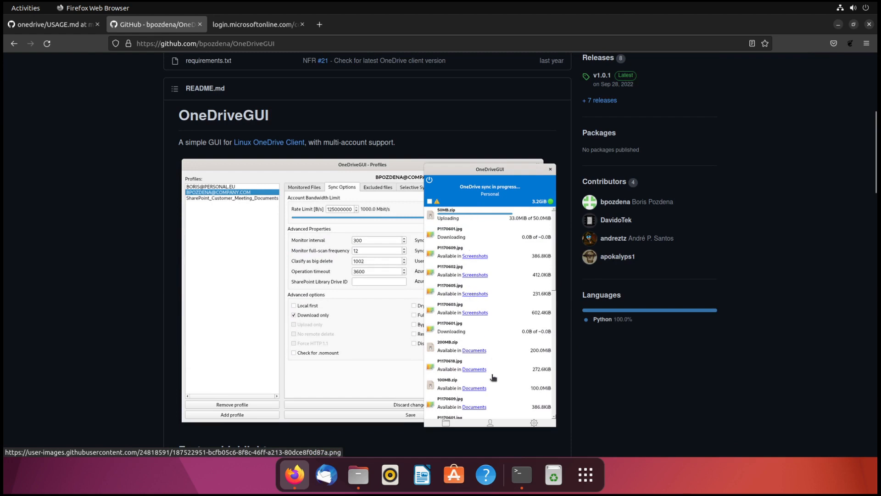
pyautogui.moveTo(492, 377)
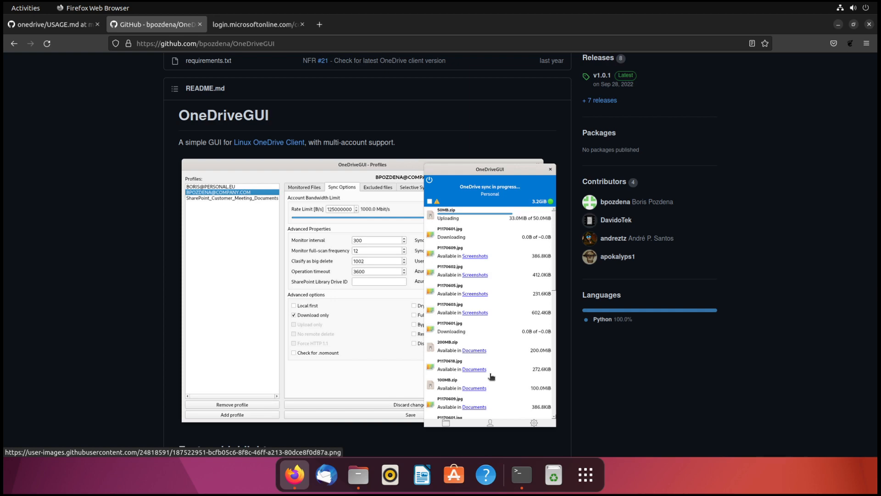
pyautogui.moveTo(339, 246)
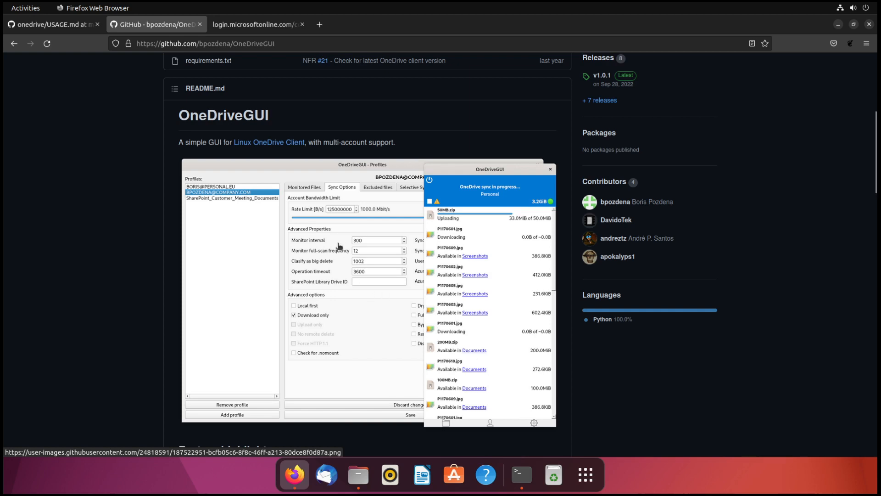
# Copy the README's libfuse2 note and run sudo apt install libfuse2 in the terminal
pyautogui.scroll(-3)
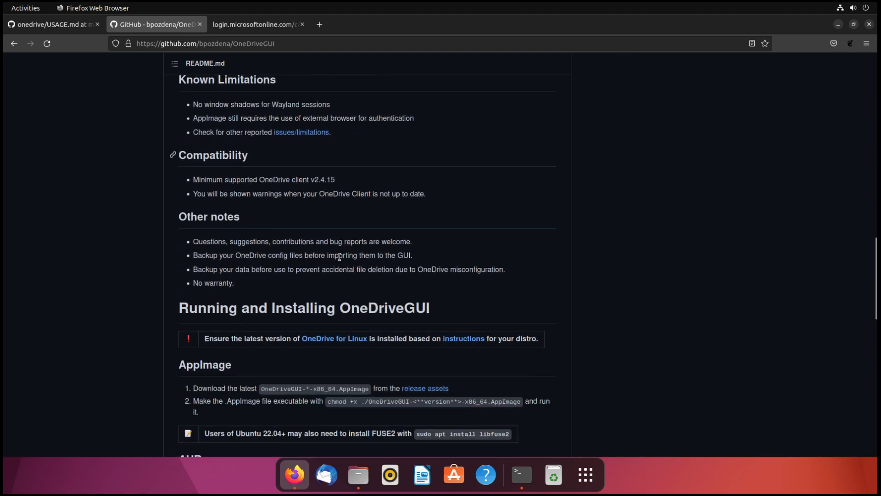
pyautogui.scroll(-3)
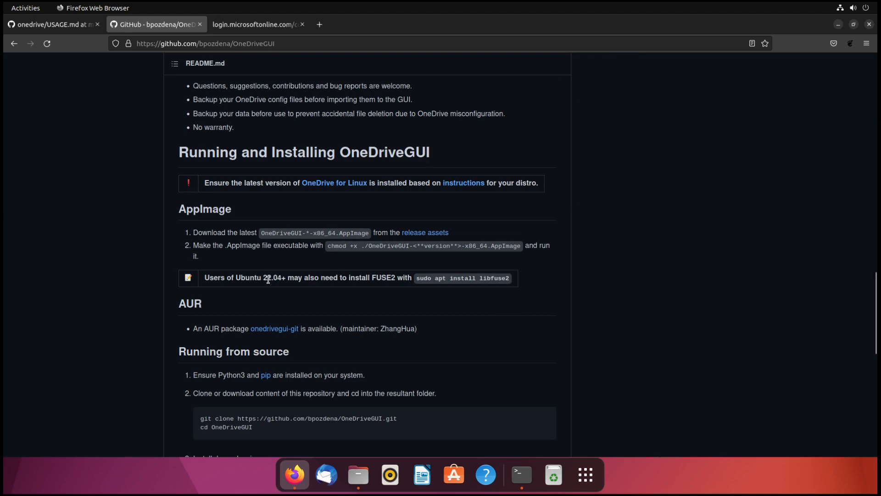
pyautogui.moveTo(331, 278)
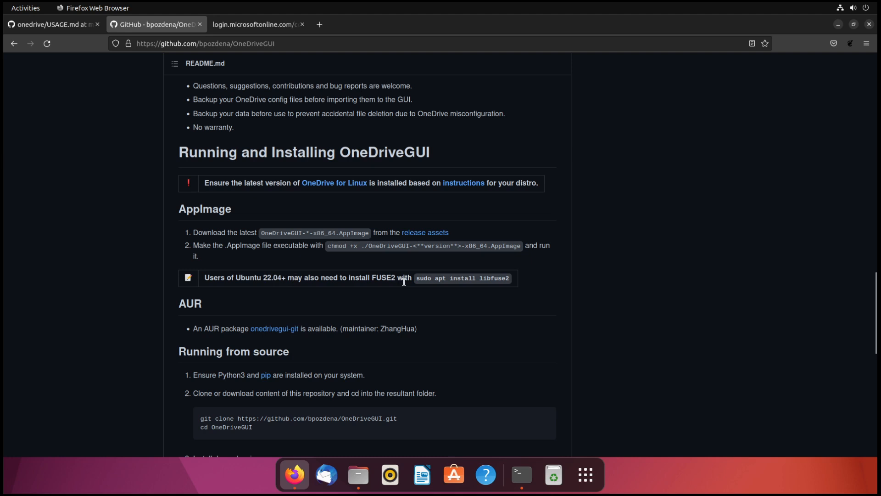
pyautogui.moveTo(417, 277); pyautogui.dragTo(510, 277)
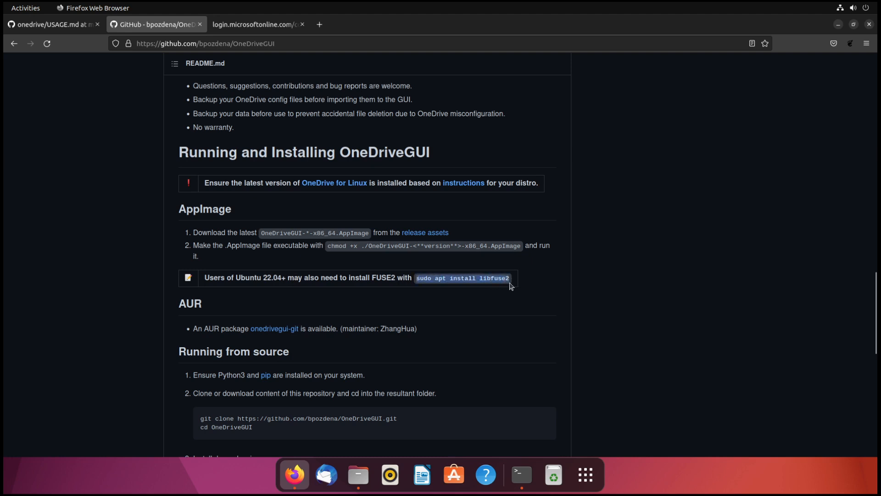
pyautogui.moveTo(514, 290)
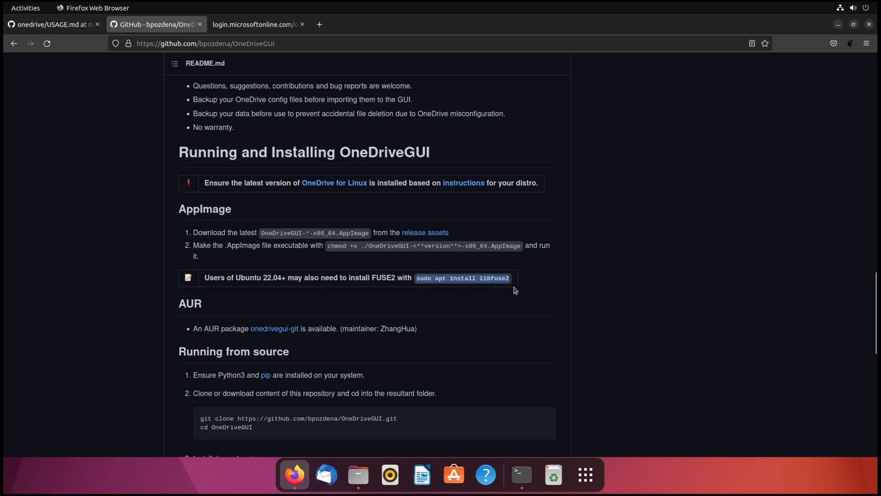
pyautogui.click(521, 474)
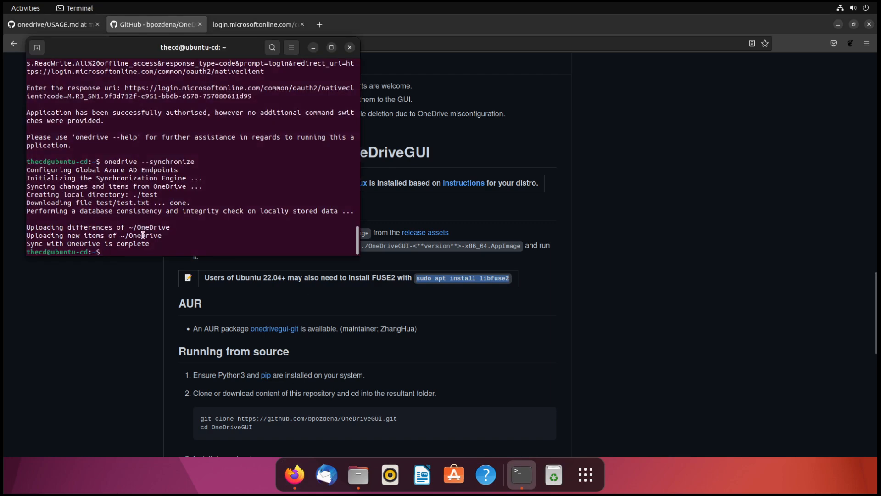
pyautogui.write('sudo apt install libfuse2')
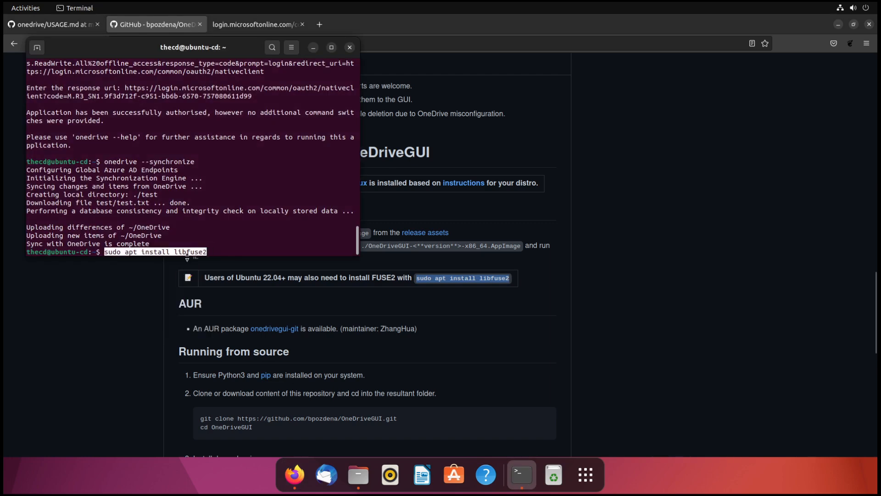
pyautogui.press('Return')
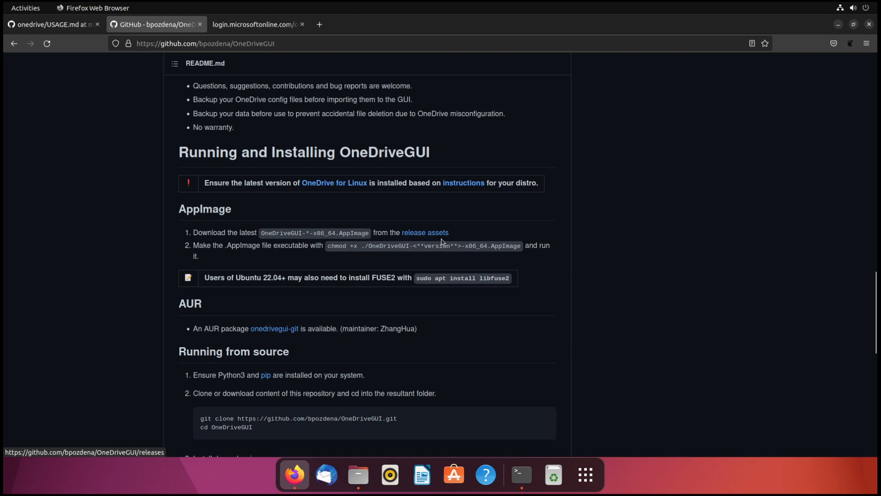
# Go to the OneDriveGUI releases page listing the v1.0.1 AppImage asset
pyautogui.click(425, 232)
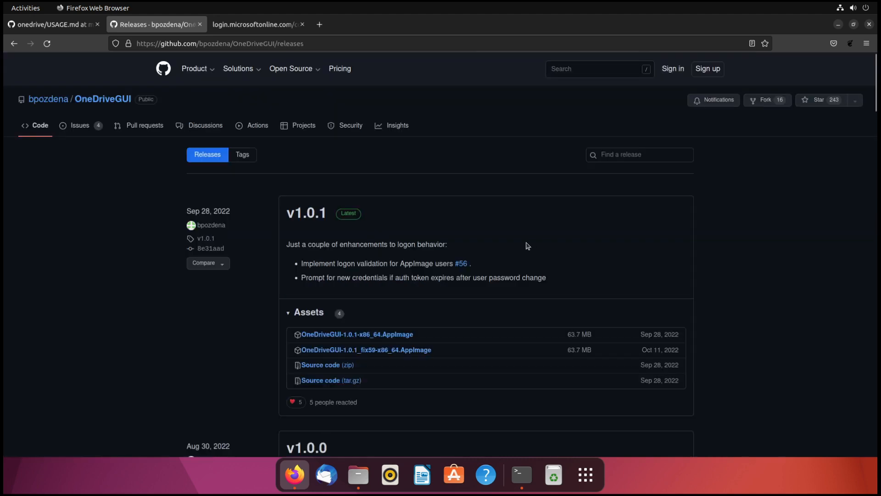
pyautogui.moveTo(461, 263)
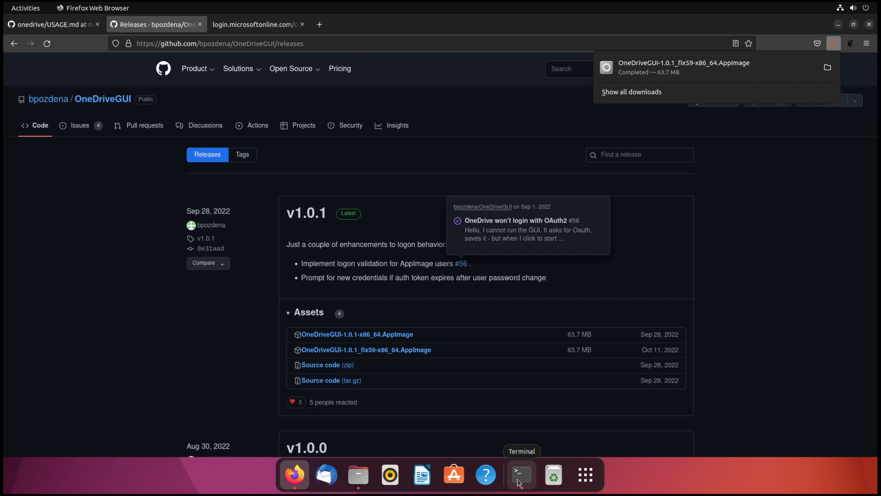
# In the terminal, cd into Downloads and chmod +x the OneDriveGUI AppImage
pyautogui.click(520, 474)
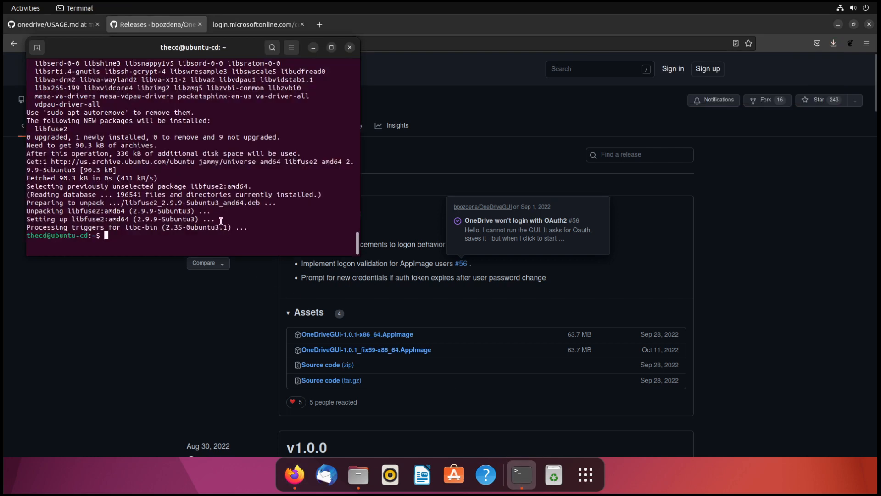
pyautogui.write('cd Downloads/')
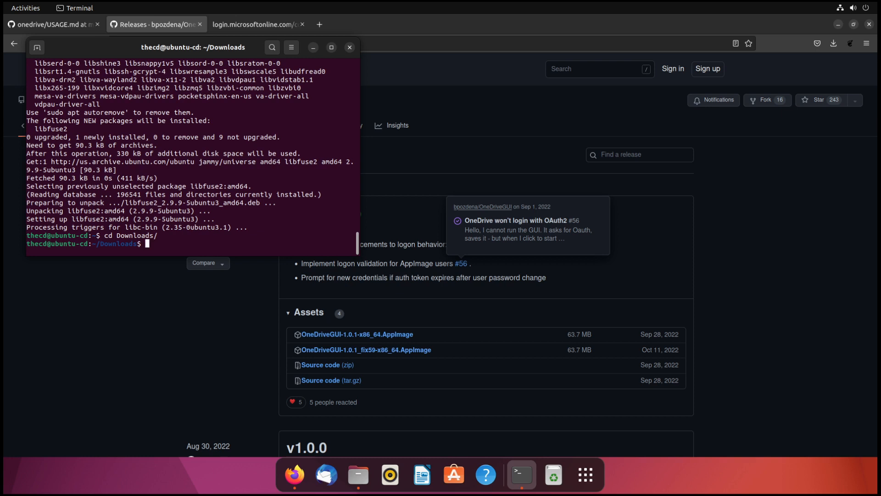
pyautogui.moveTo(221, 208)
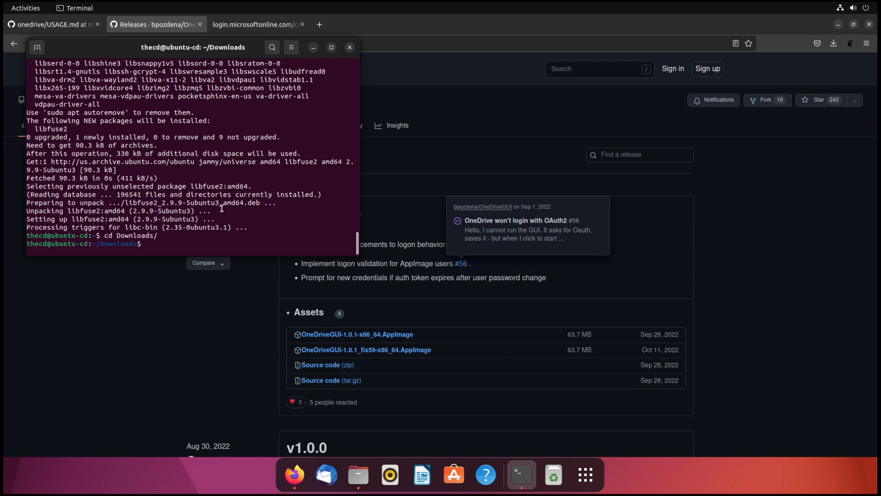
pyautogui.moveTo(224, 212)
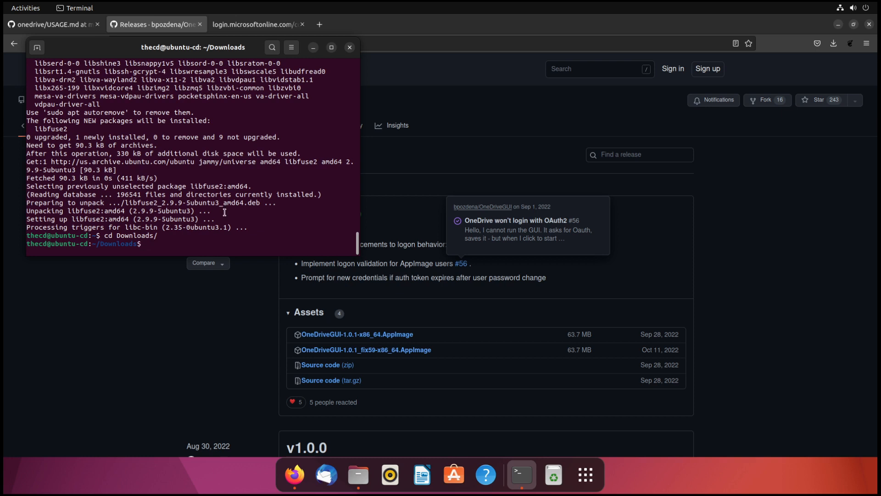
pyautogui.write('chmod')
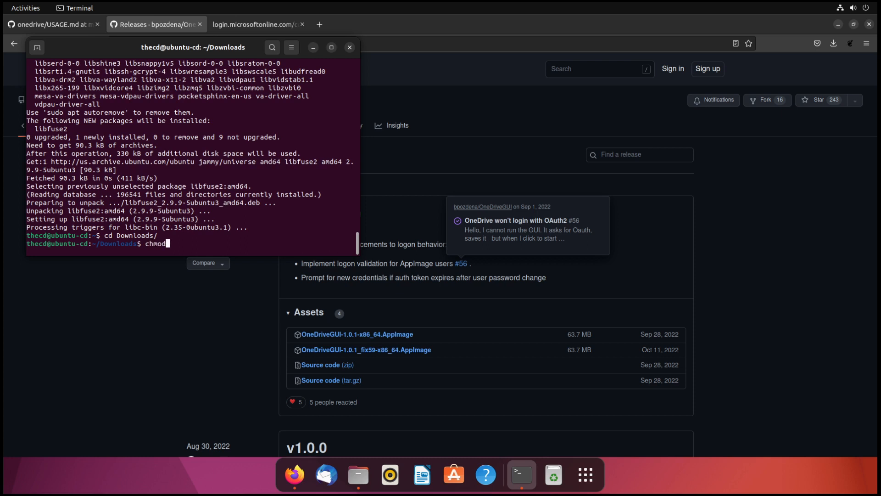
pyautogui.write('+x')
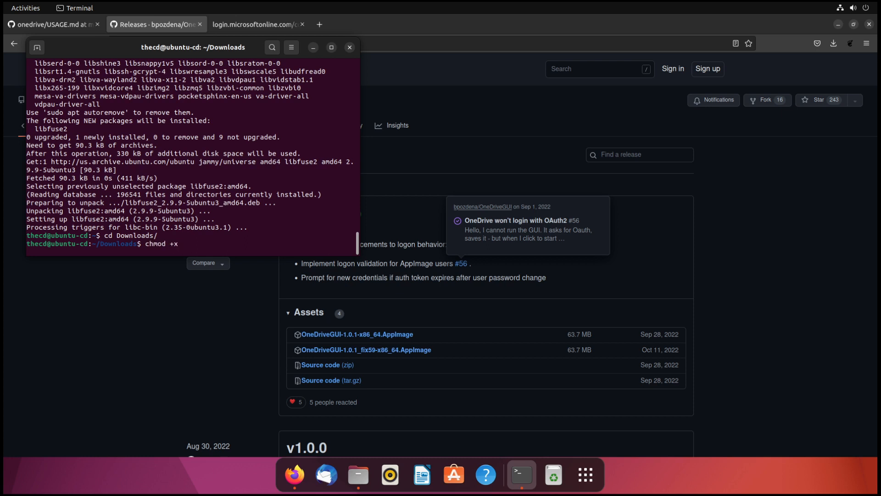
pyautogui.write('One')
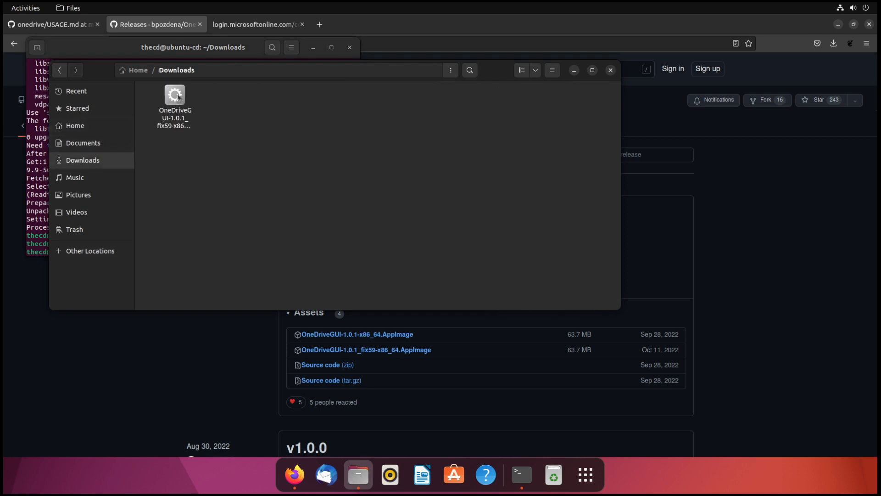
# Launch the OneDriveGUI AppImage and advance the wizard to the v2.4.23 version check
pyautogui.doubleClick(175, 96)
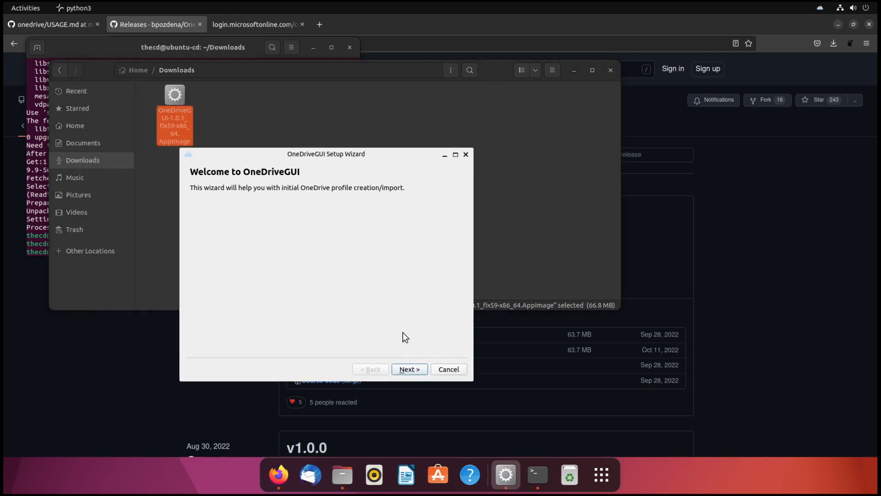
pyautogui.moveTo(317, 185)
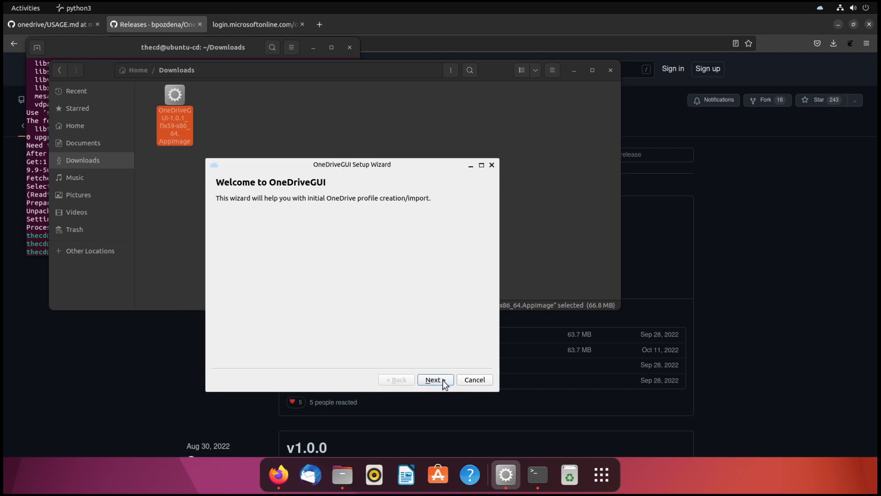
pyautogui.click(434, 379)
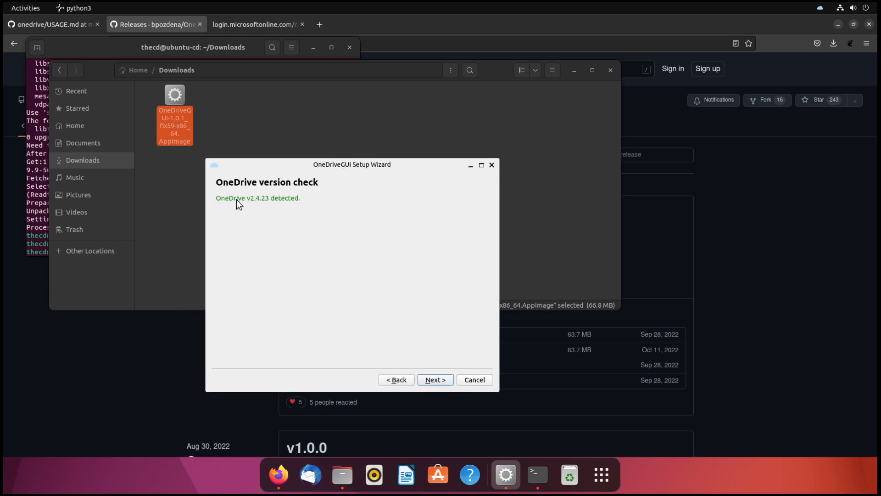
pyautogui.moveTo(249, 209)
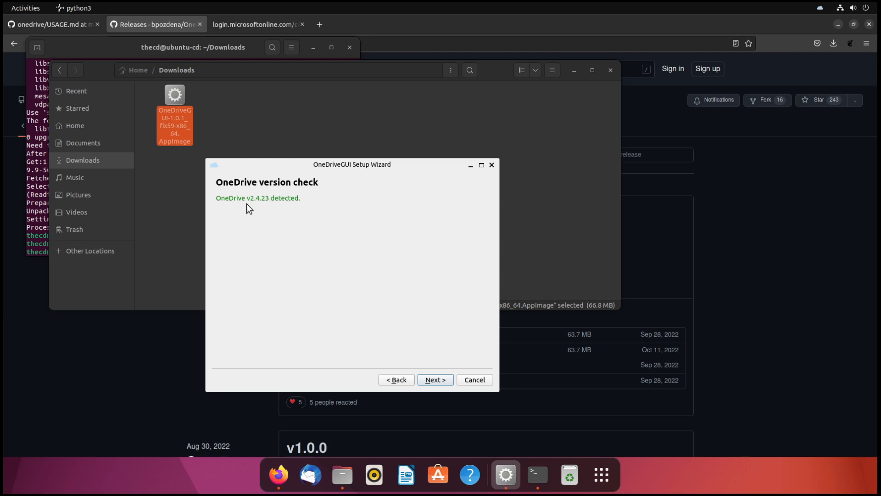
pyautogui.moveTo(283, 253)
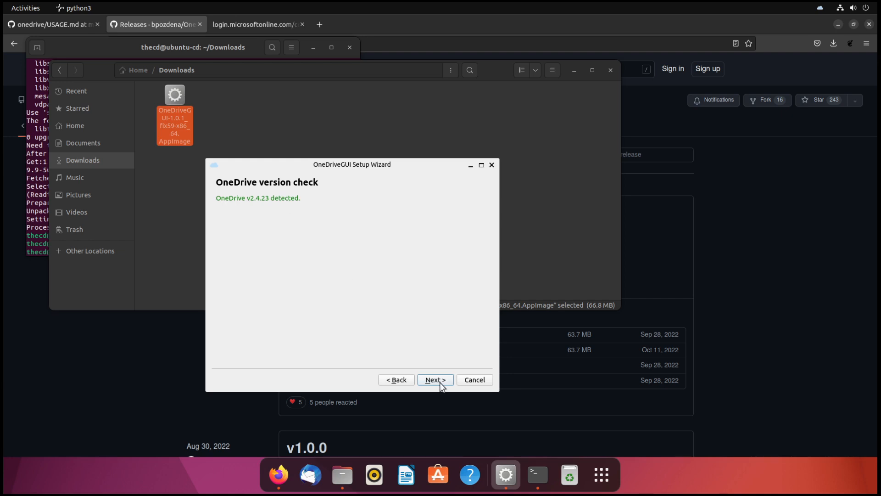
# Create a new OneDrive profile named 'thecd' syncing to ~/OneDrive_thecd
pyautogui.click(435, 379)
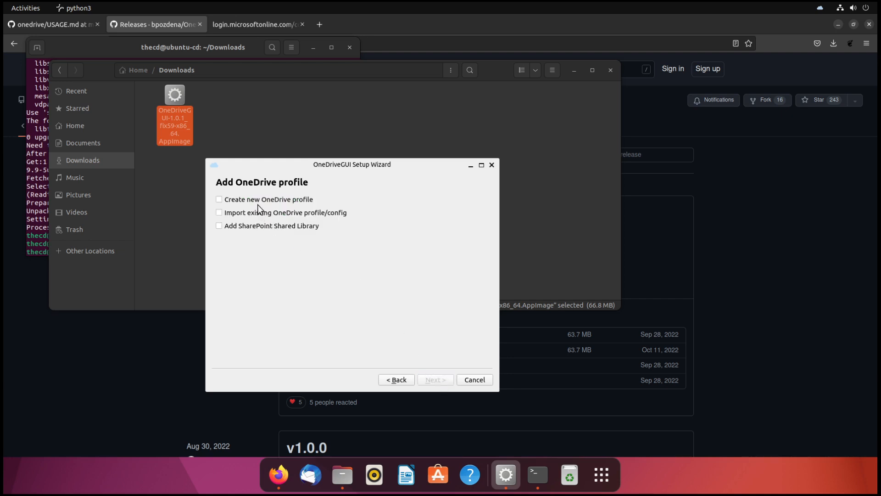
pyautogui.click(220, 200)
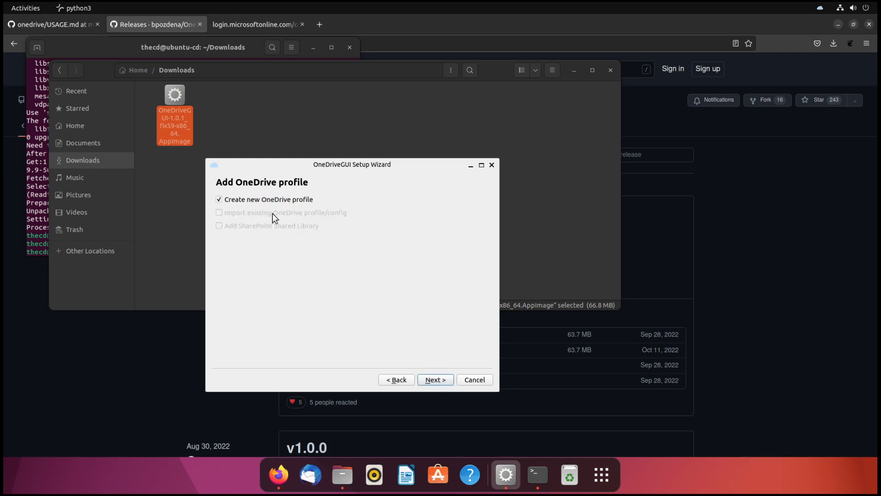
pyautogui.click(434, 379)
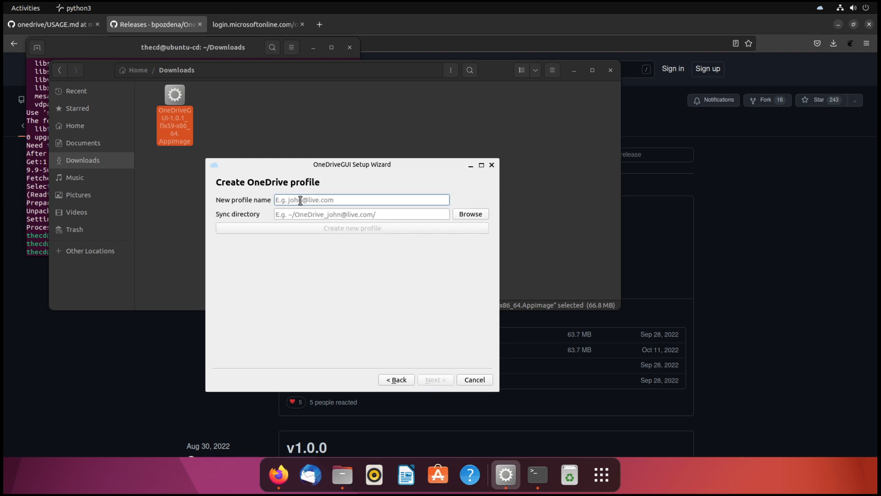
pyautogui.write('thecd')
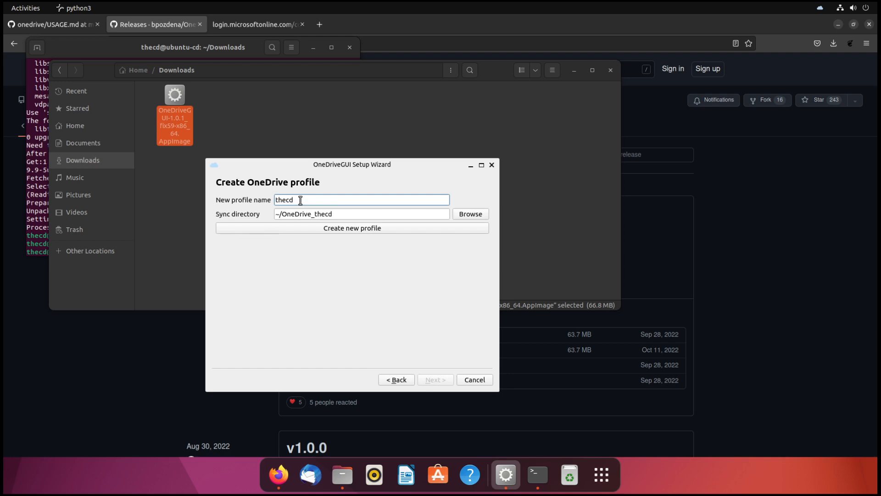
pyautogui.click(351, 228)
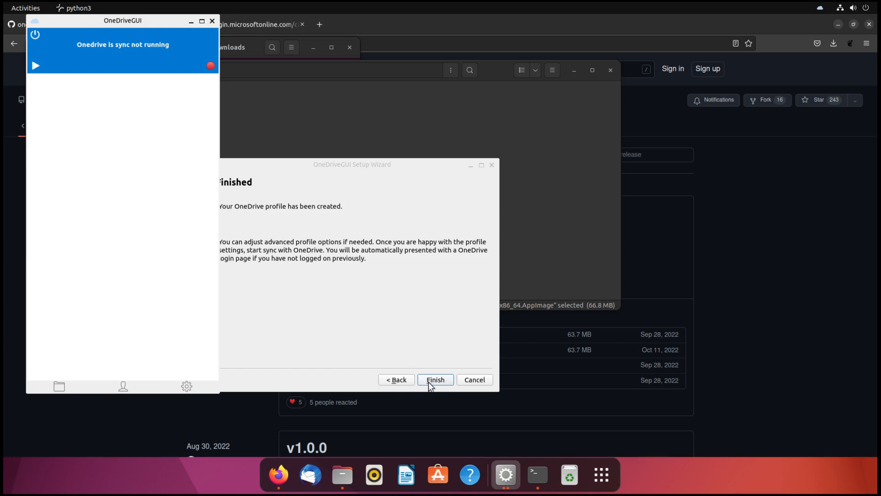
# Finish the wizard and start sync, which opens the Microsoft sign-in page
pyautogui.click(434, 380)
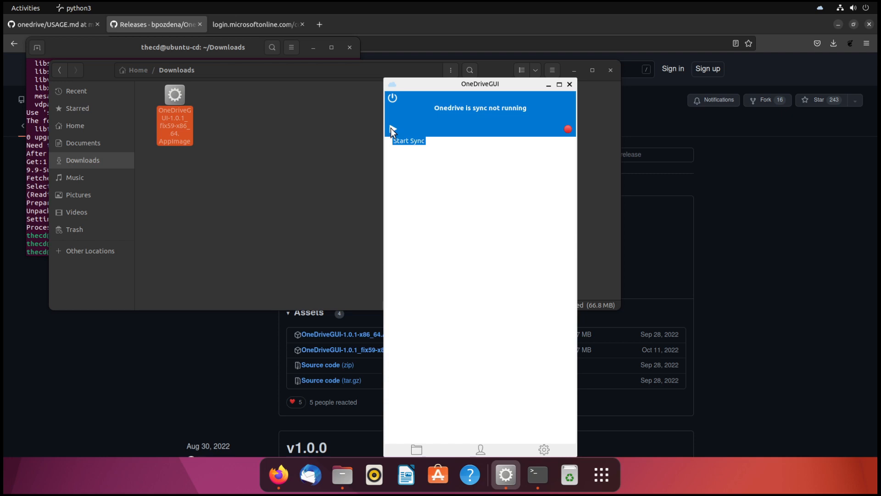
pyautogui.click(409, 141)
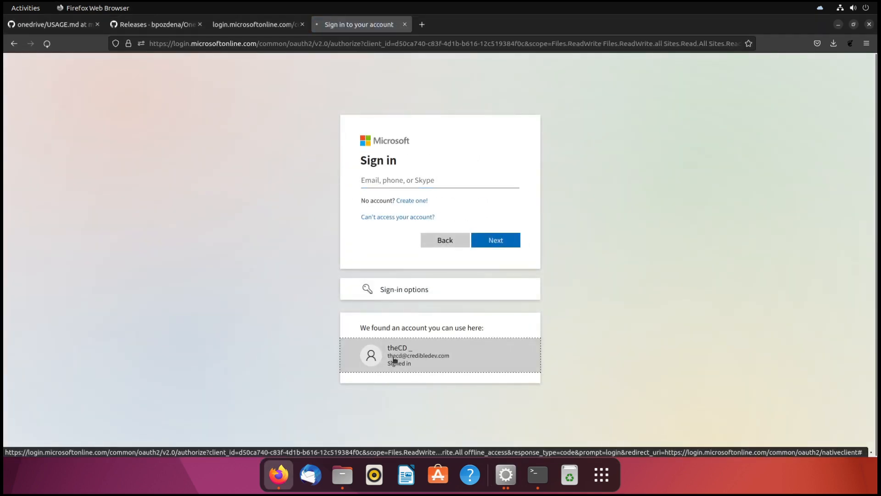
# Sign in with the listed theCD account and password, declining to save the login
pyautogui.click(440, 355)
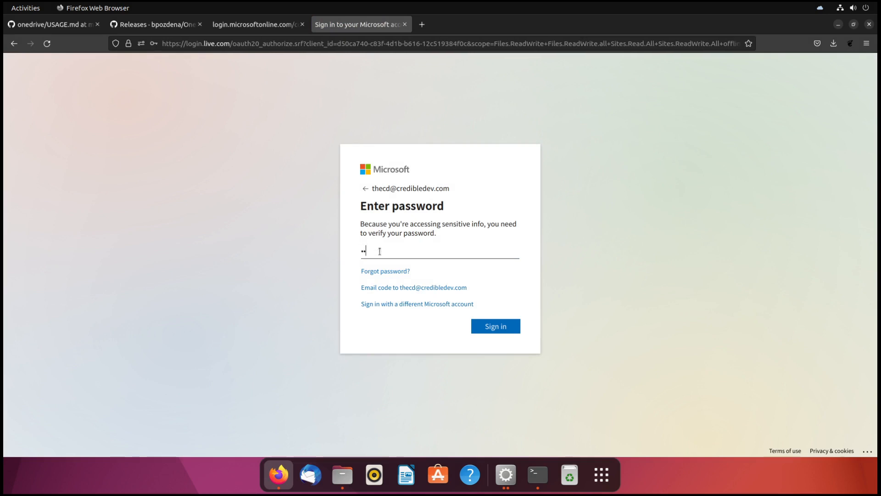
pyautogui.click(440, 251)
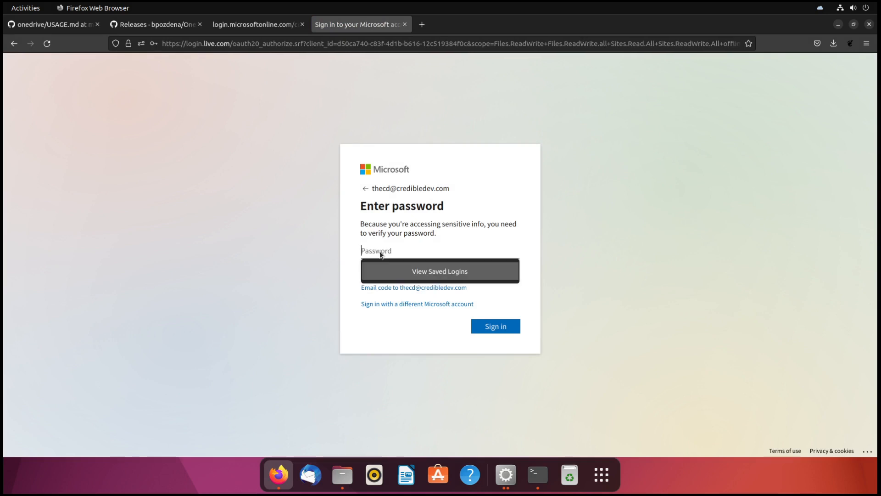
pyautogui.write('password')
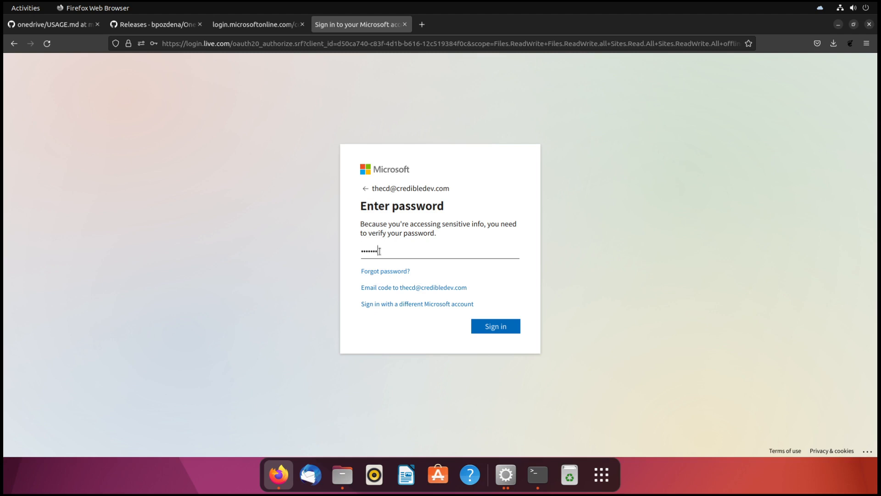
pyautogui.click(495, 326)
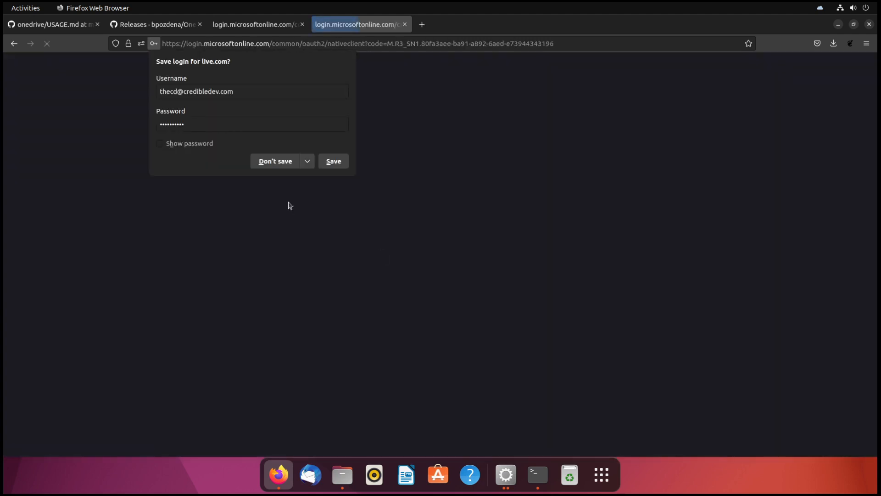
pyautogui.click(357, 43)
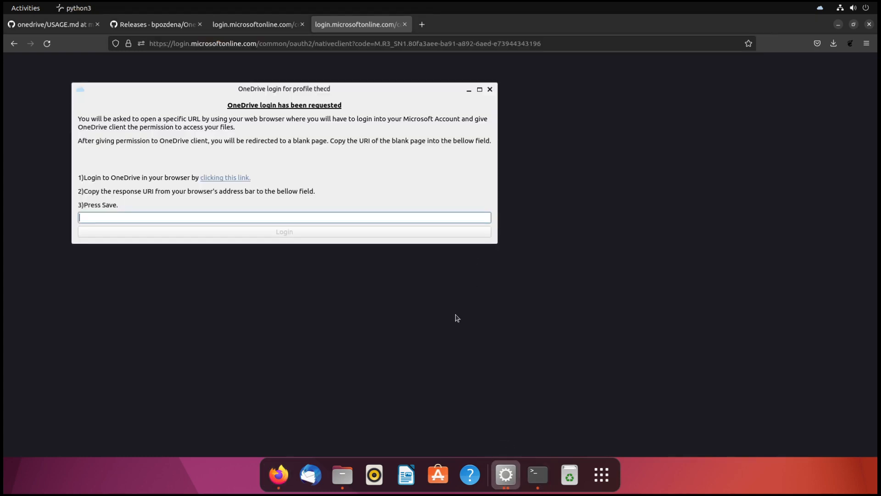
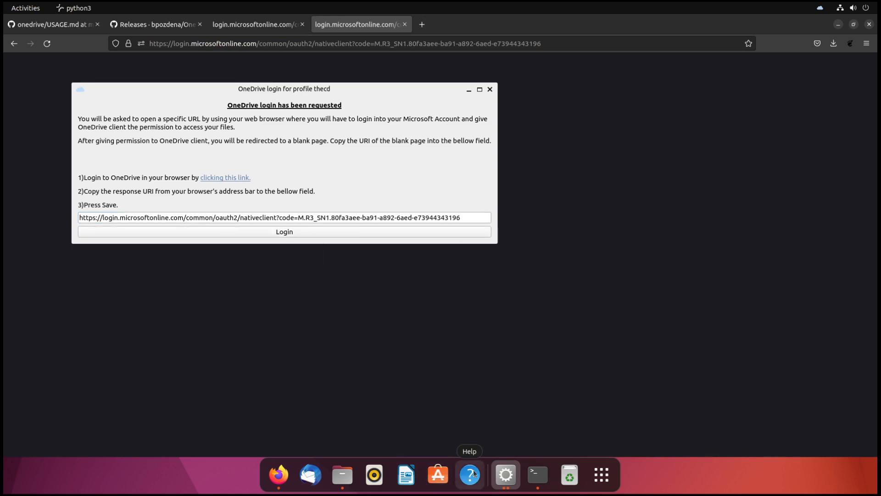
# Paste the nativeclient redirect URI into the login dialog and confirm login successful
pyautogui.click(284, 231)
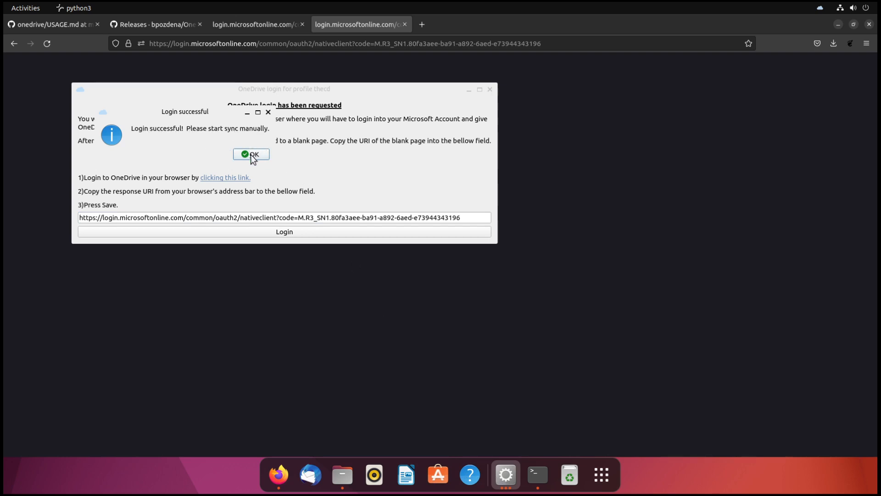
pyautogui.click(250, 155)
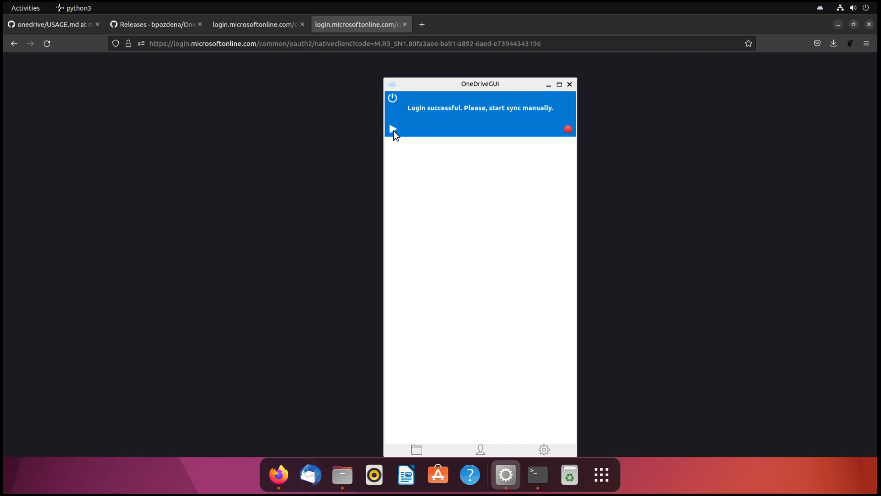
pyautogui.click(392, 129)
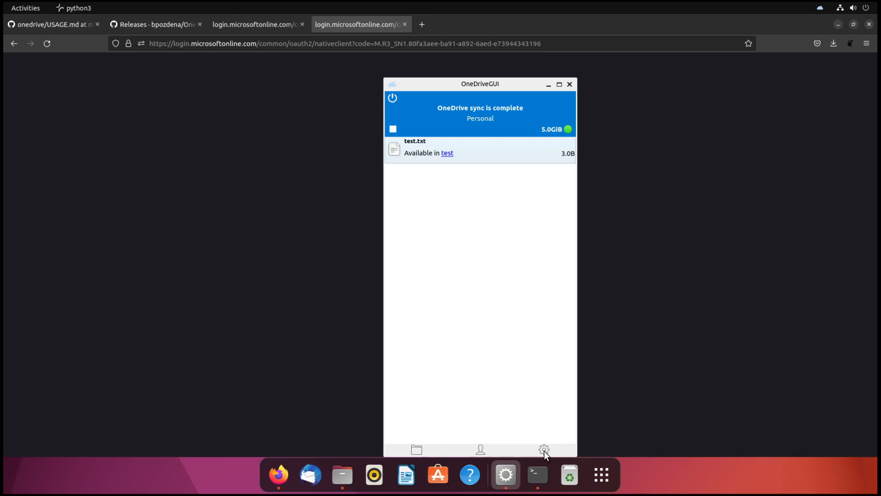
pyautogui.moveTo(535, 454)
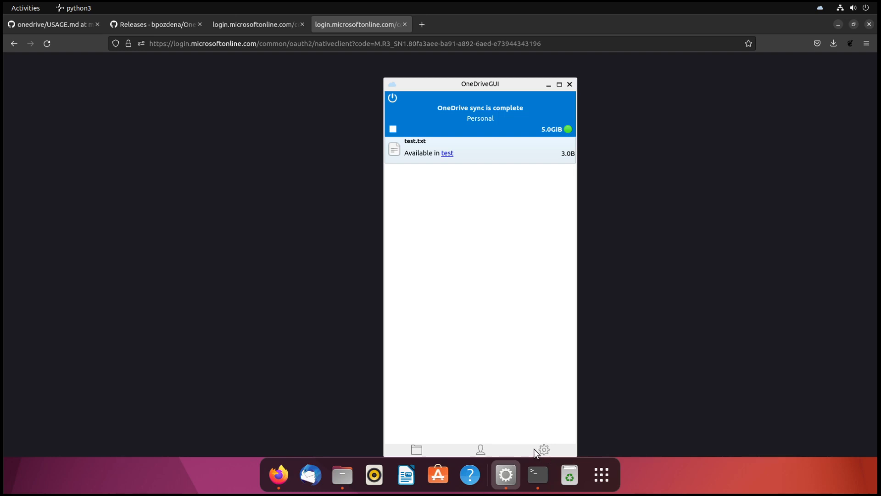
pyautogui.moveTo(548, 456)
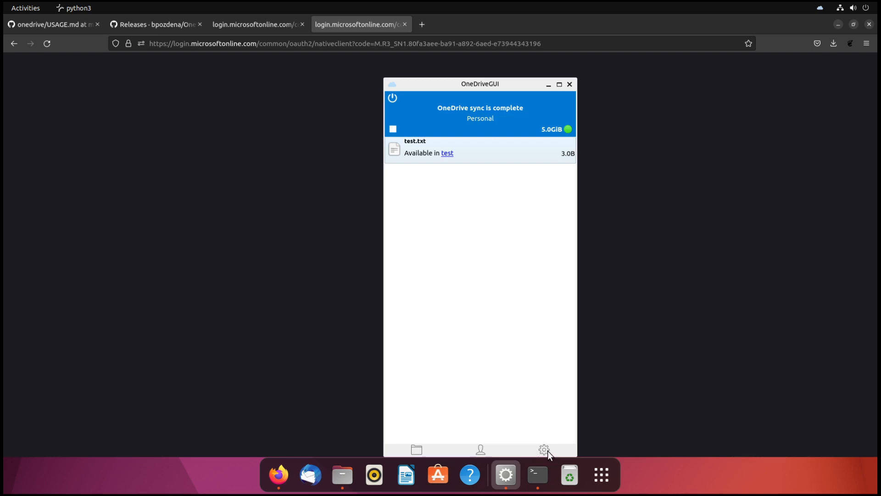
pyautogui.moveTo(548, 459)
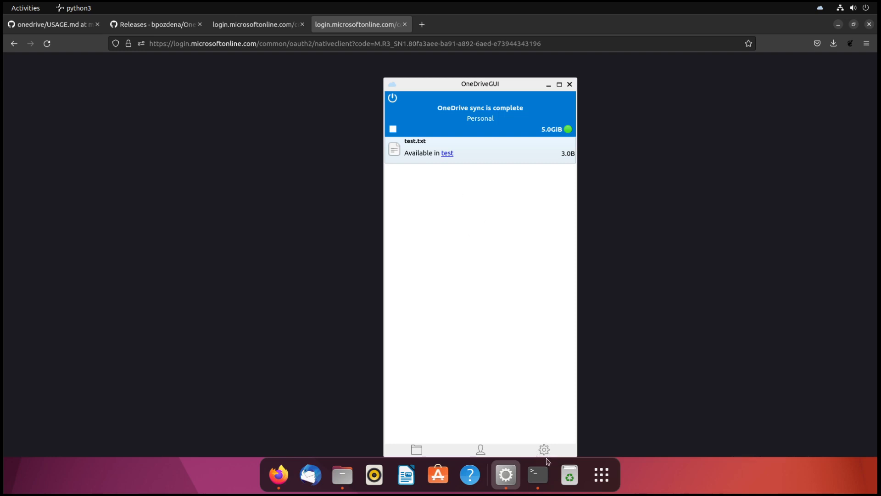
# Show the general Settings window with behaviour, appearance and DEBUG logging options, moved toward centre
pyautogui.click(543, 448)
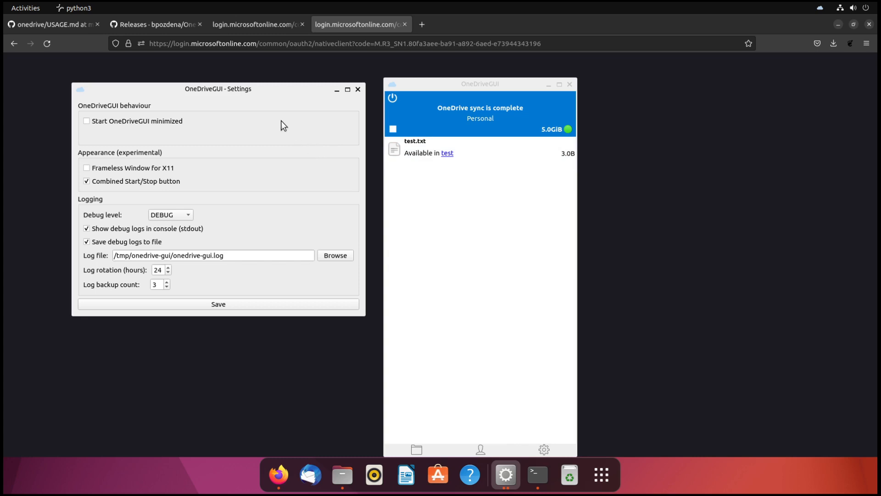
pyautogui.moveTo(257, 95)
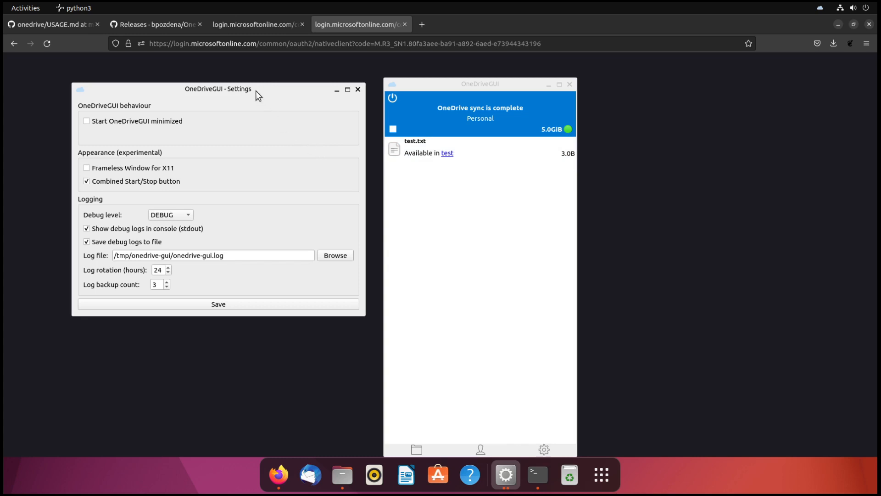
pyautogui.moveTo(218, 89); pyautogui.dragTo(462, 145)
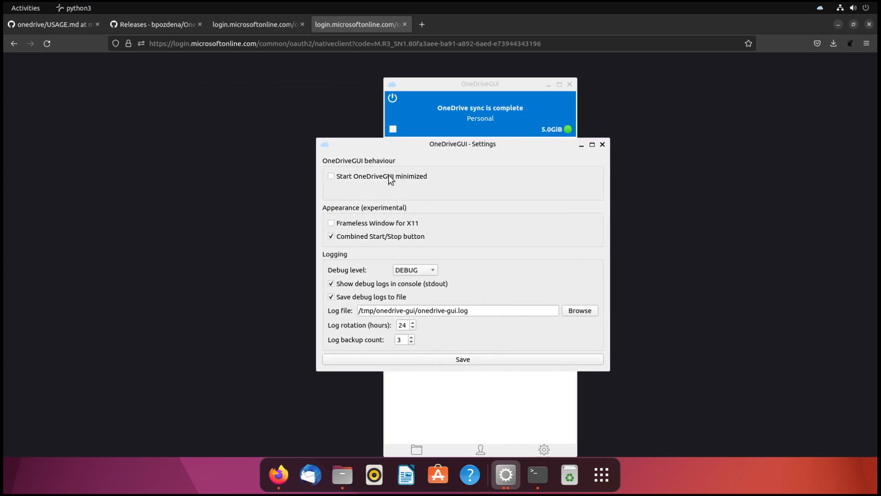
pyautogui.moveTo(606, 162)
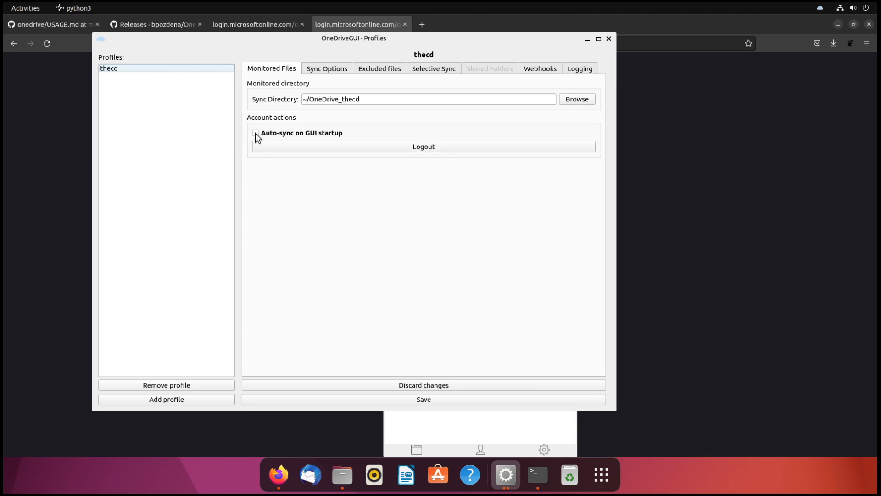
# Enable 'Auto-sync on GUI startup' for the thecd profile and review Excluded files, Selective Sync and Webhooks
pyautogui.click(327, 68)
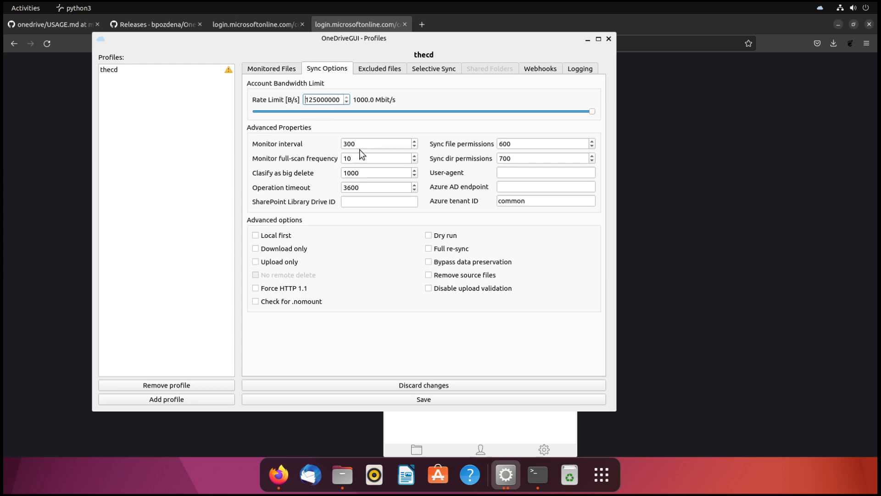
pyautogui.moveTo(440, 184)
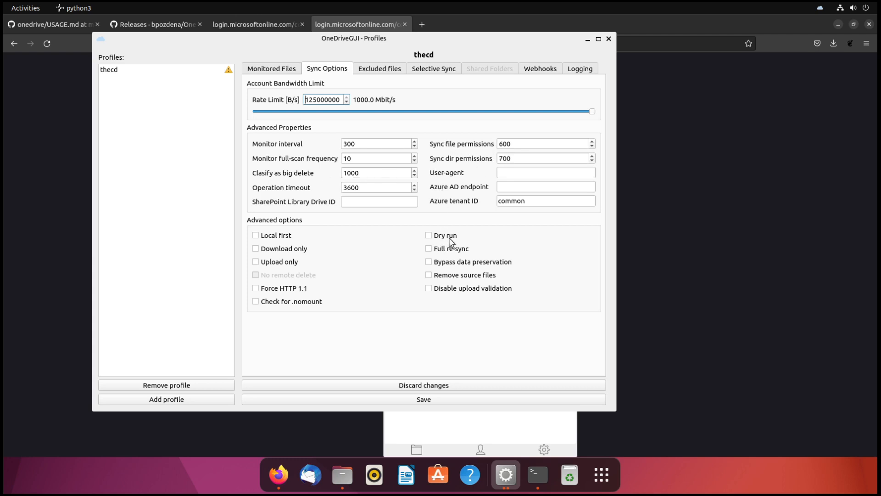
pyautogui.click(379, 68)
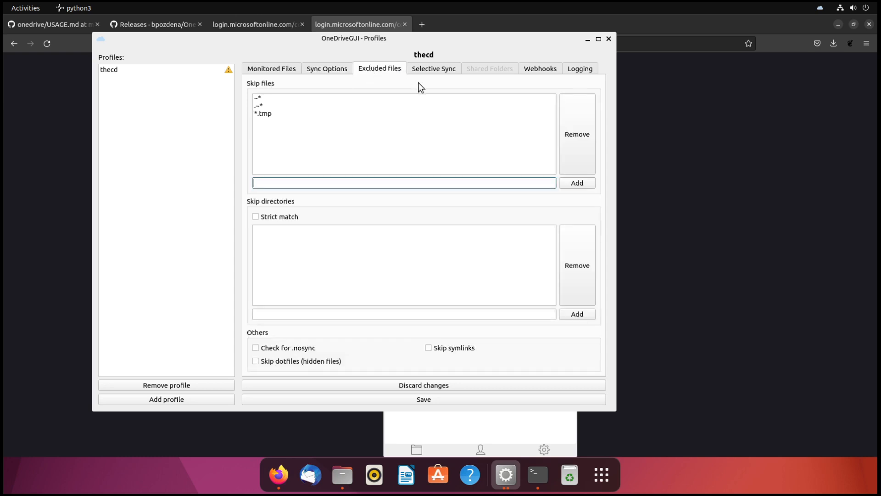
pyautogui.click(434, 68)
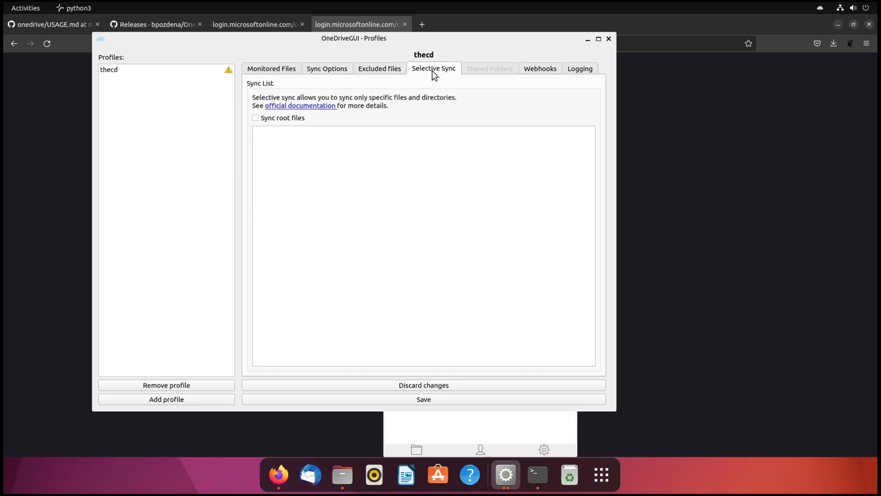
pyautogui.moveTo(312, 107)
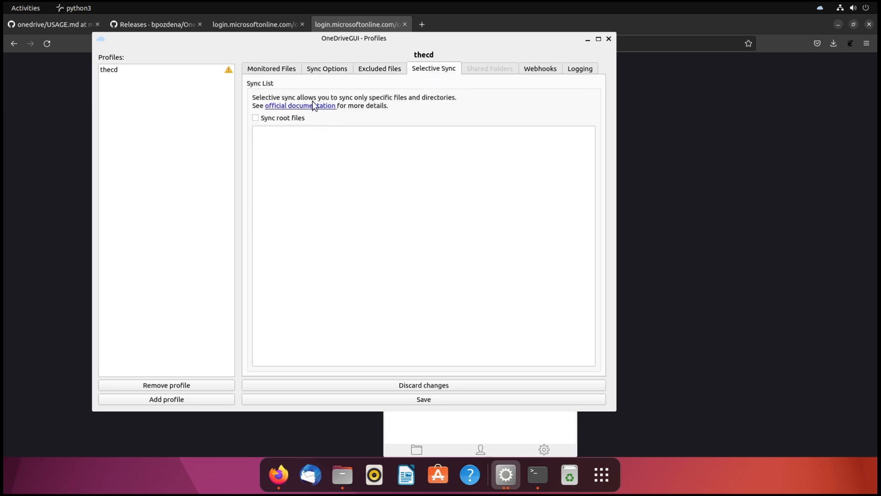
pyautogui.moveTo(398, 109)
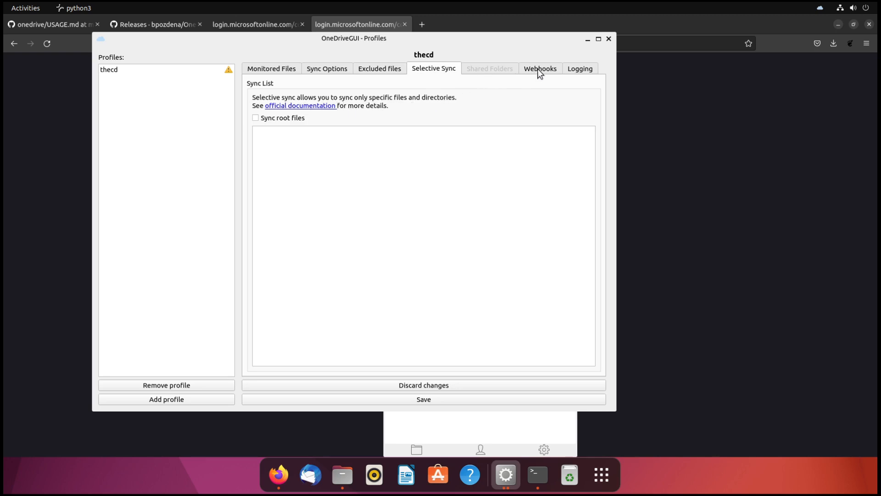
pyautogui.click(271, 68)
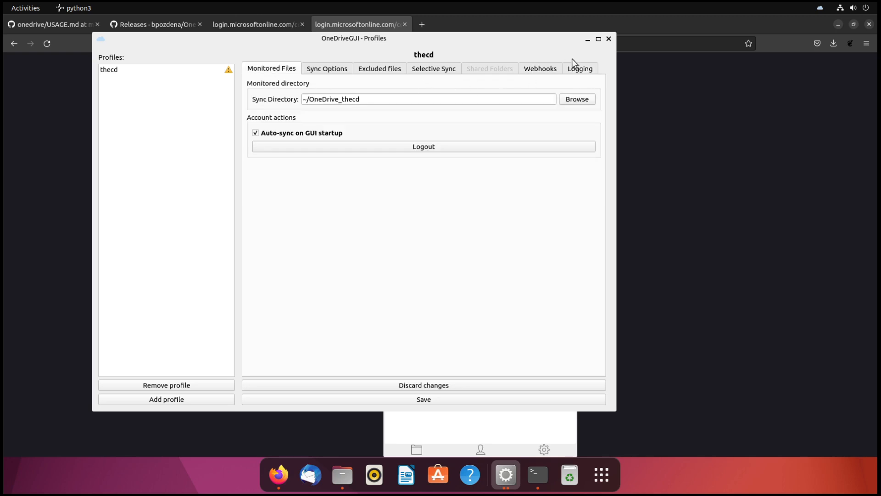
pyautogui.moveTo(612, 45)
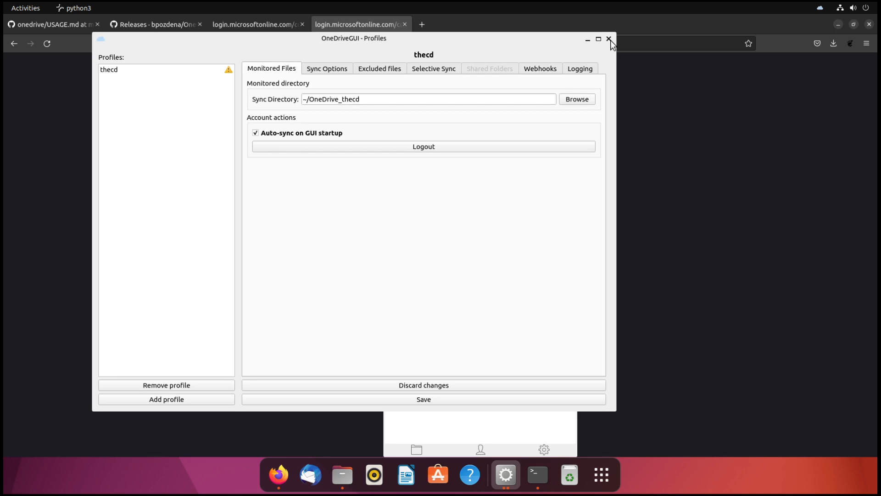
# Close the Profiles window, answering Yes to discard the unsaved auto-sync change
pyautogui.click(608, 38)
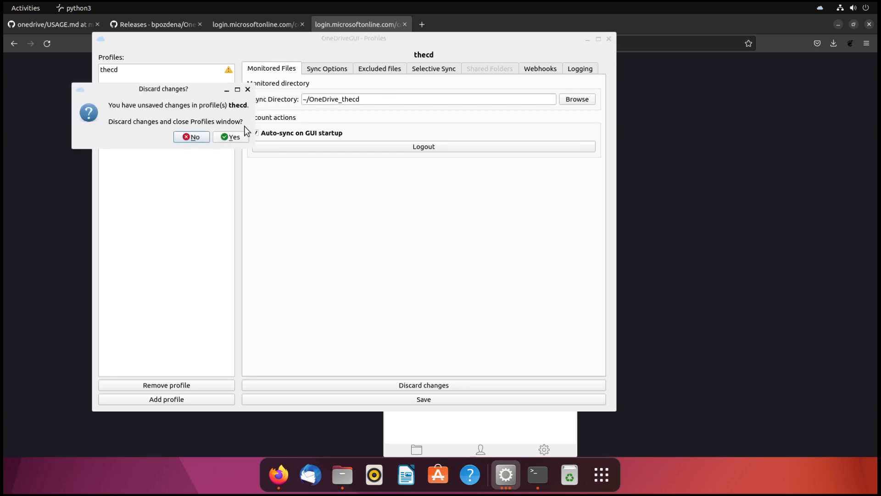
pyautogui.moveTo(239, 140)
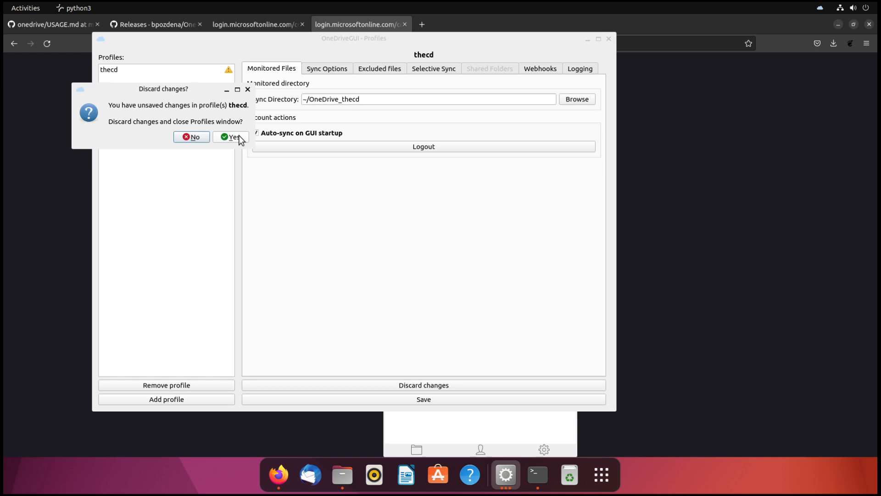
pyautogui.click(232, 137)
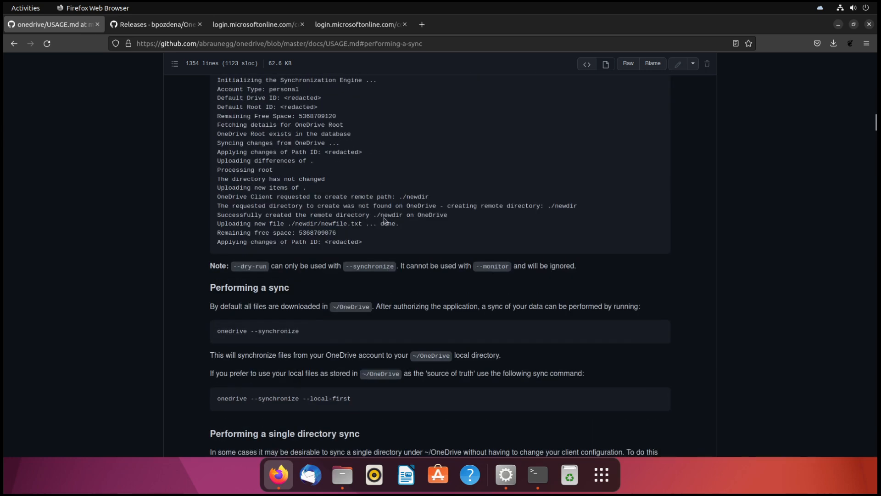
# Scroll USAGE.md up to the table of contents under 'Running onedrive as a system service'
pyautogui.scroll(3)
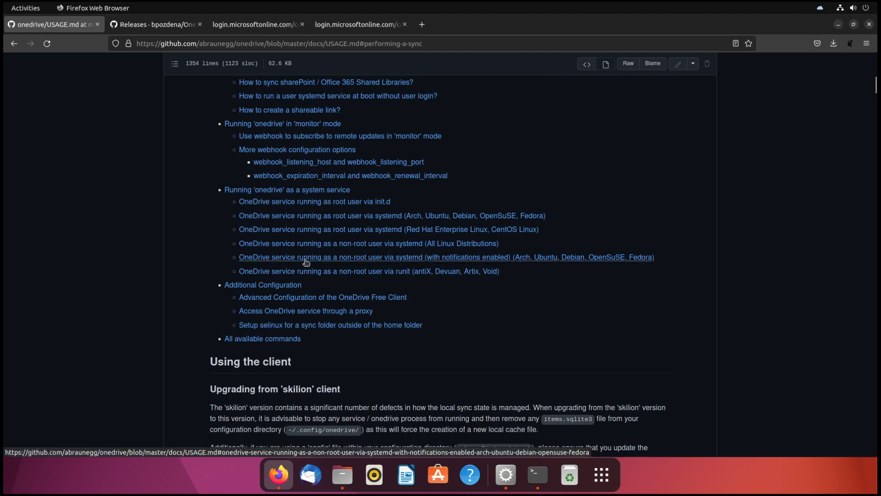
pyautogui.moveTo(355, 265)
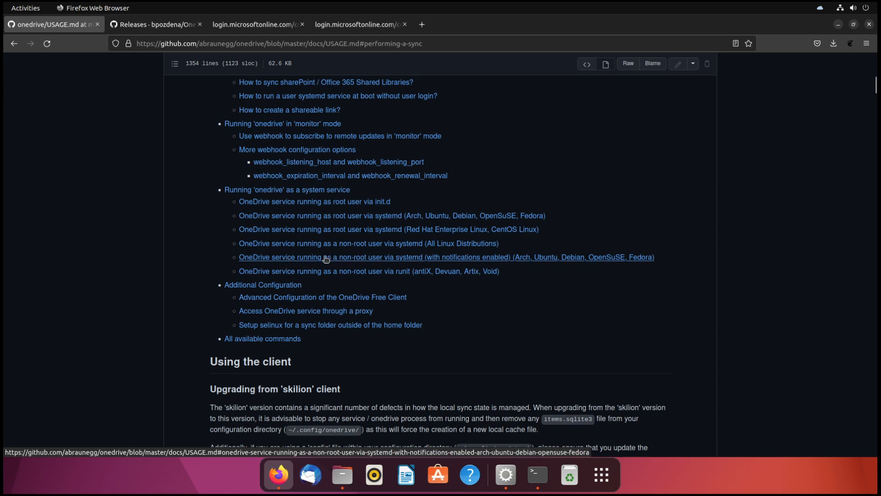
pyautogui.moveTo(567, 262)
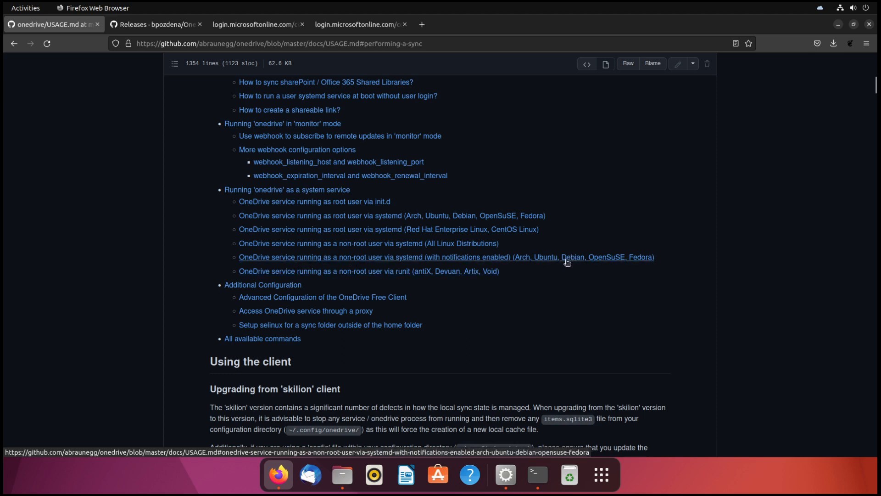
pyautogui.moveTo(494, 263)
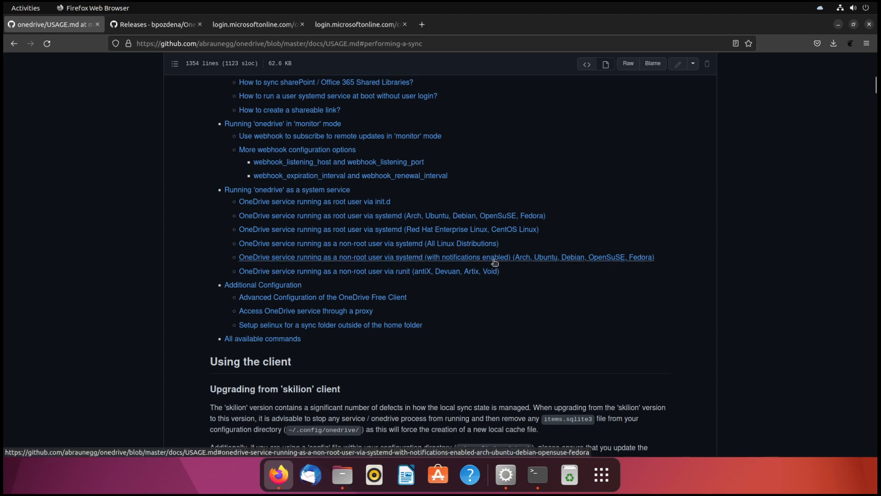
pyautogui.moveTo(584, 262)
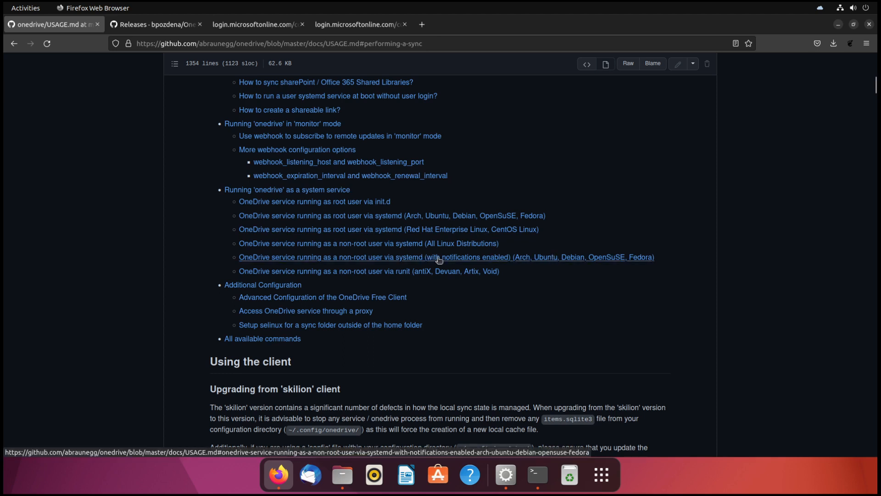
# Jump to the non-root systemd (notifications enabled) section and select its systemctl stop/disable and enable/start commands
pyautogui.click(447, 257)
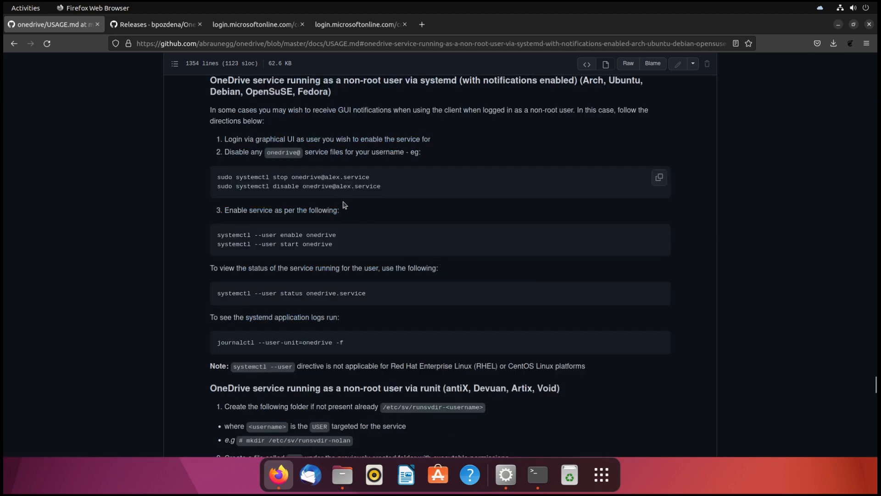
pyautogui.moveTo(385, 193)
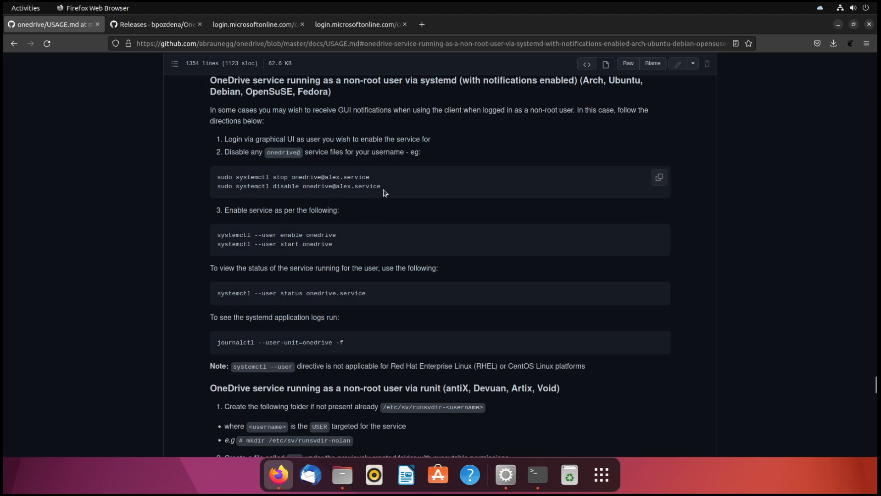
pyautogui.moveTo(218, 177); pyautogui.dragTo(380, 186)
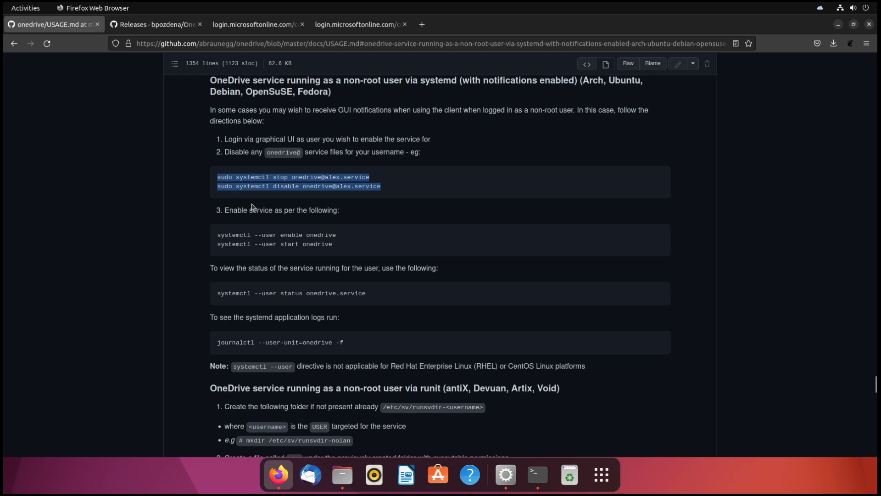
pyautogui.doubleClick(305, 245)
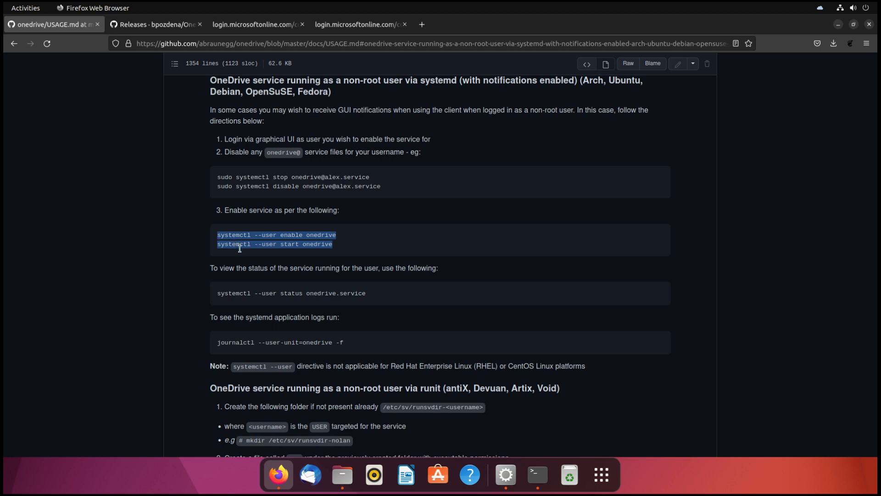
pyautogui.moveTo(245, 233)
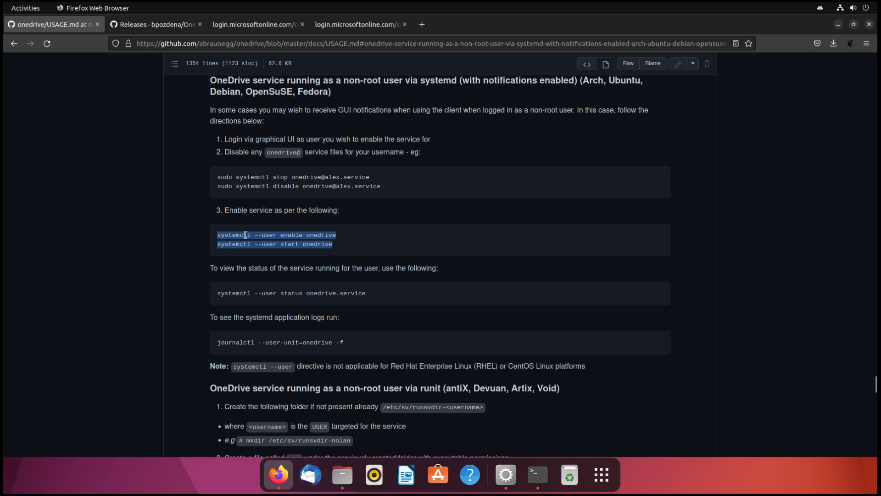